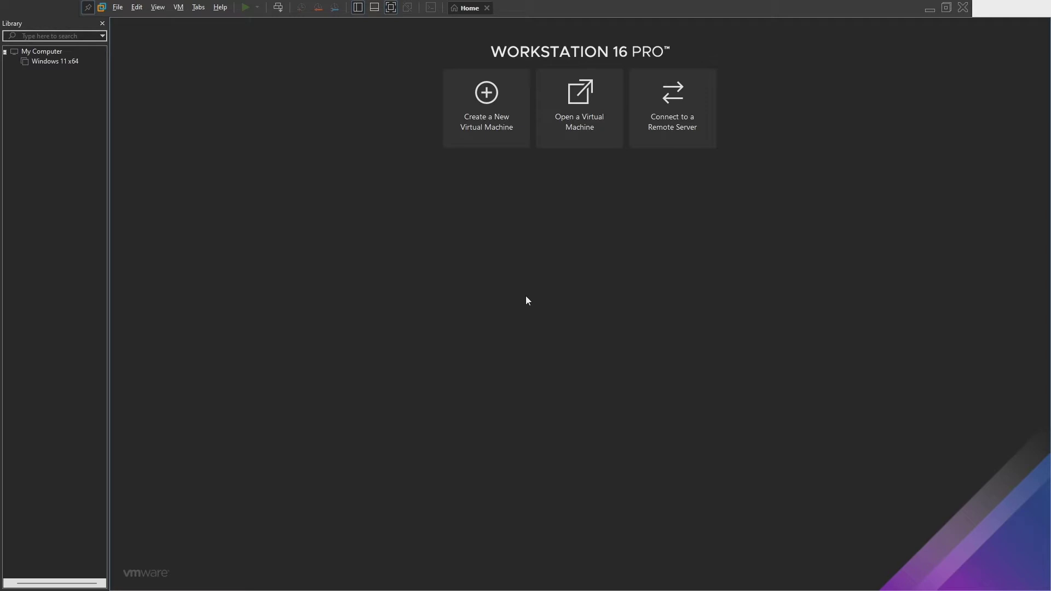
mouse_move(524, 298)
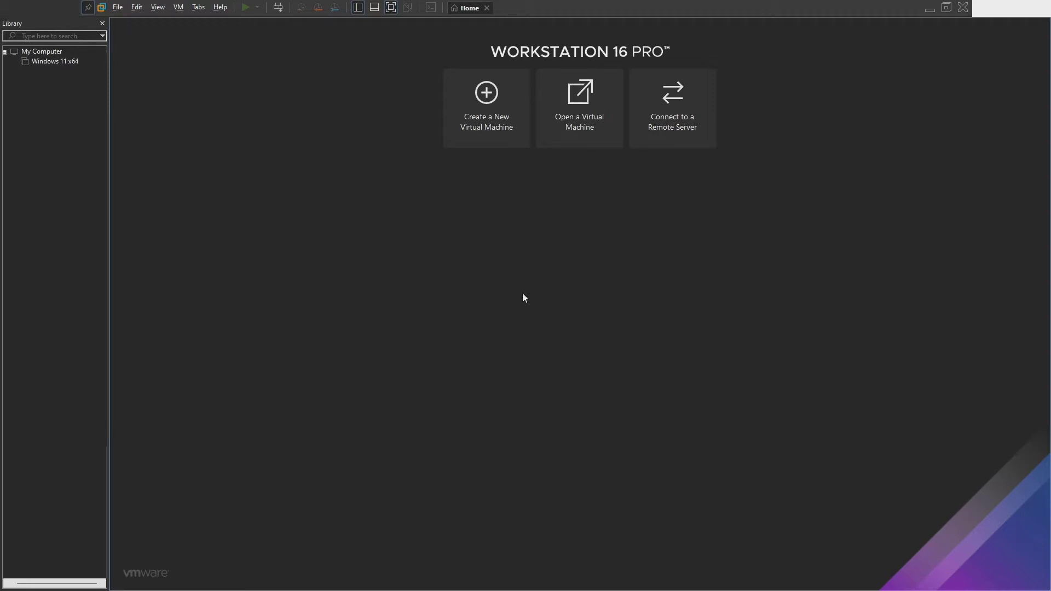
Step: Open the Windows 11 x64 virtual machine's summary tab from the Library
click(52, 61)
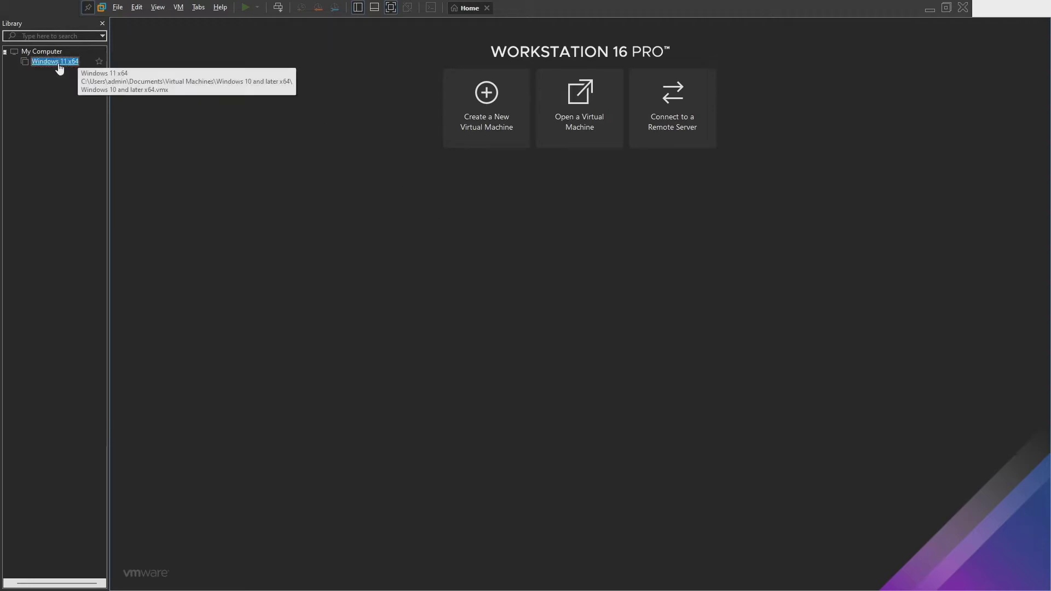
double_click(54, 61)
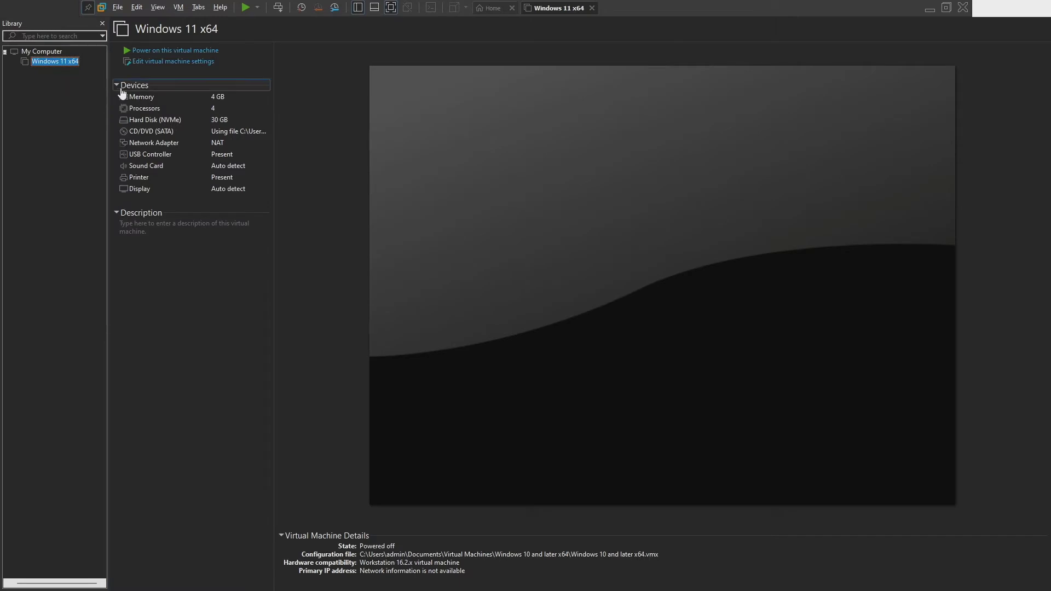
Step: Power on the VM and run Setup to Windows 11 Home without a product key
click(174, 50)
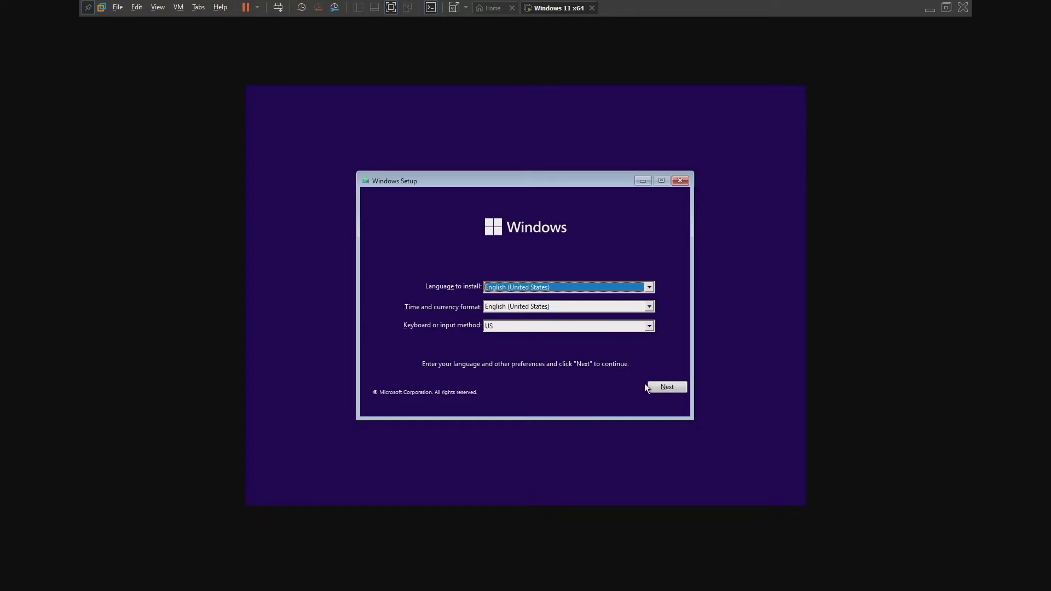
click(667, 387)
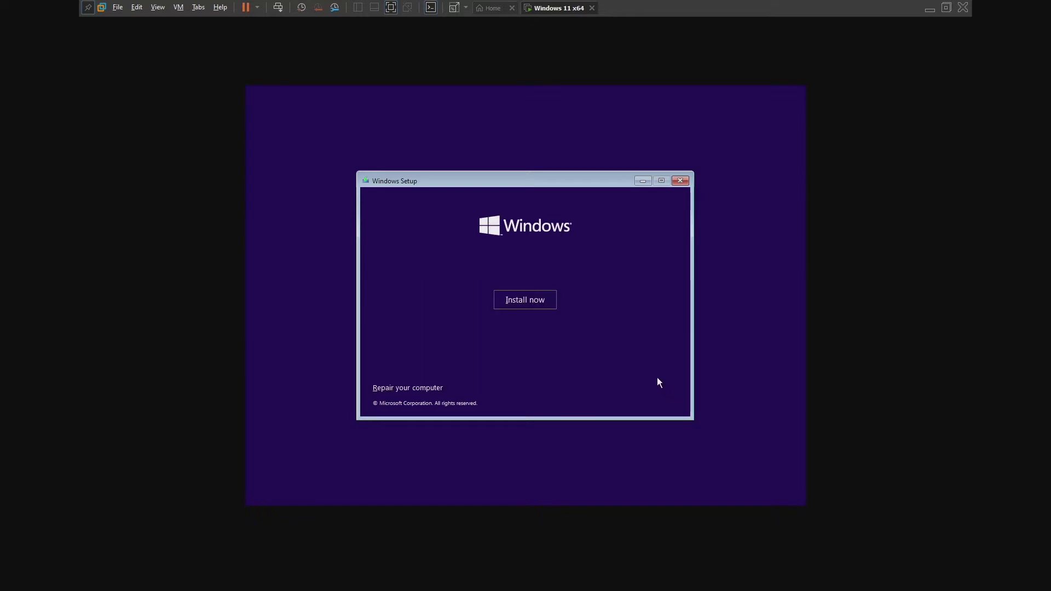
click(524, 300)
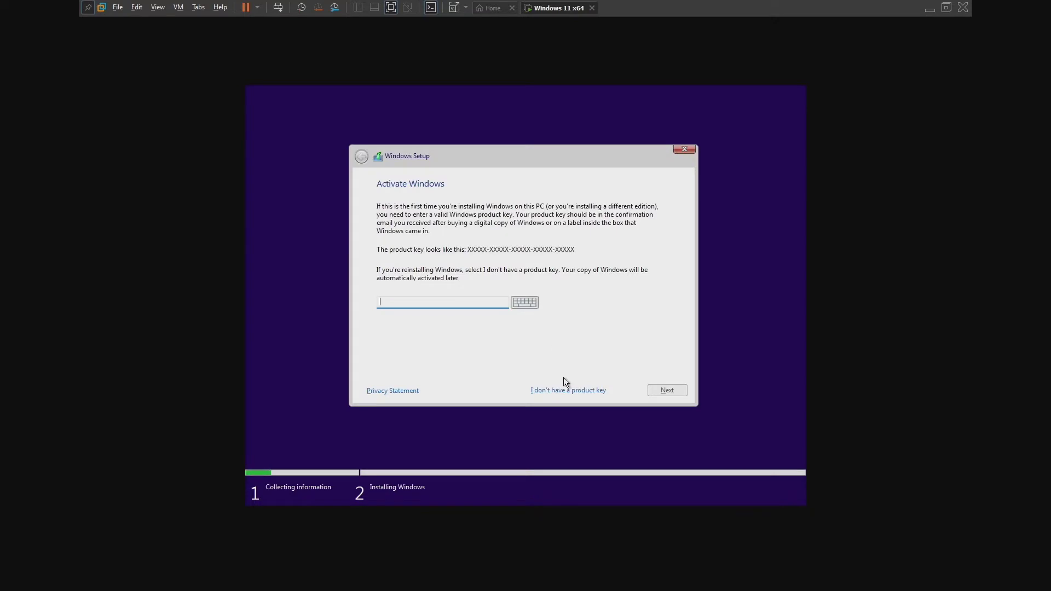
click(567, 390)
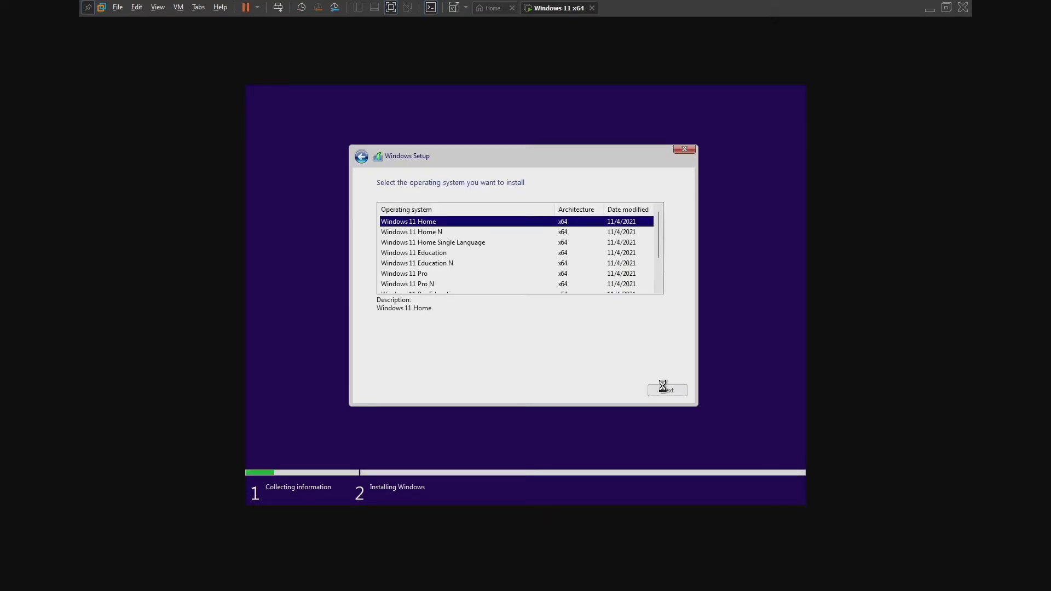
click(666, 390)
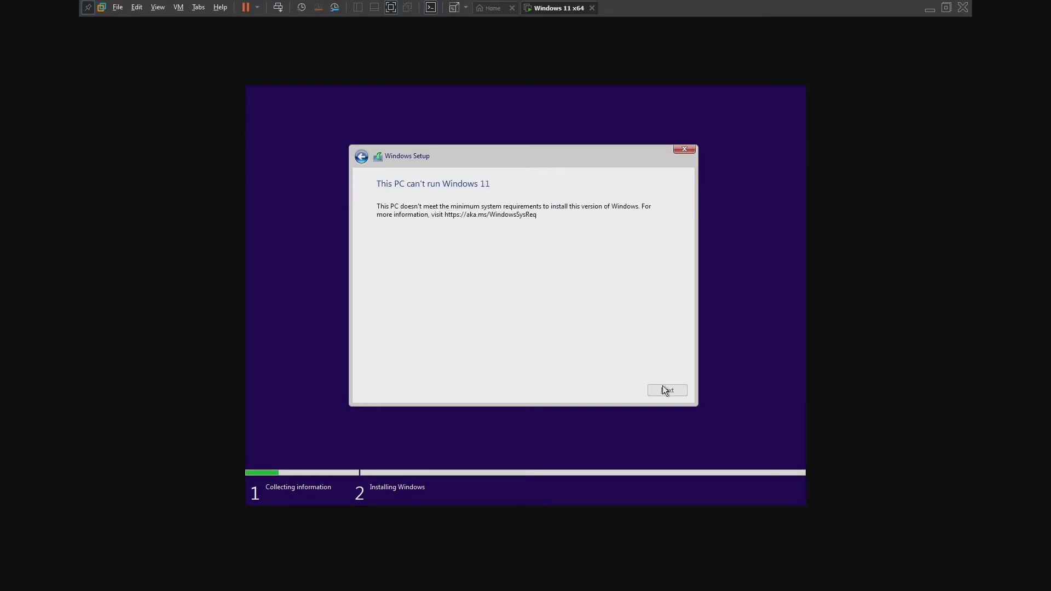
mouse_move(576, 297)
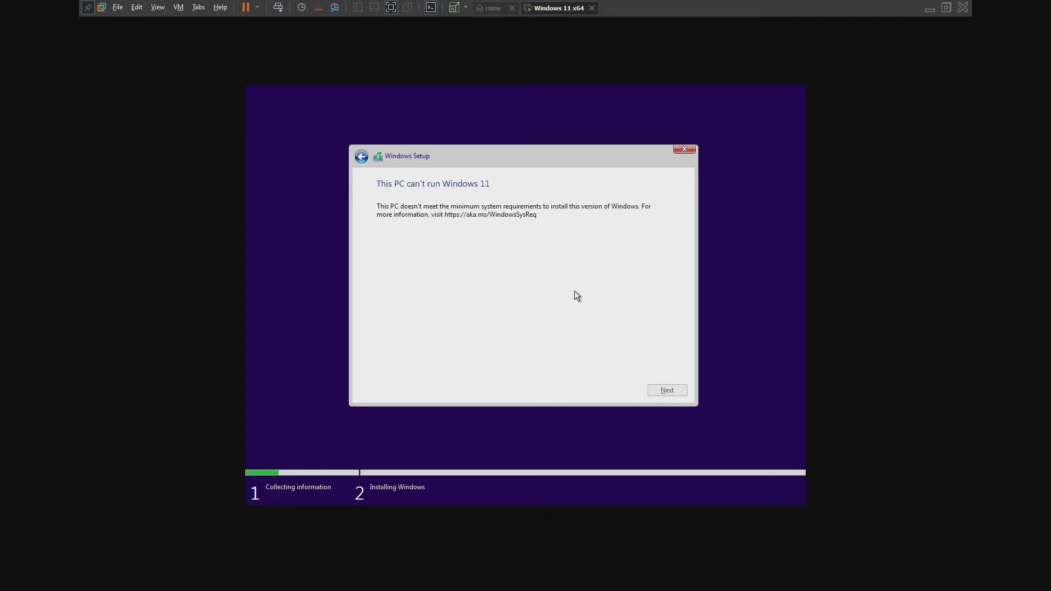
Step: Bring up a Command Prompt over Setup with Shift+F10 and launch regedit from it
key(shift+f10)
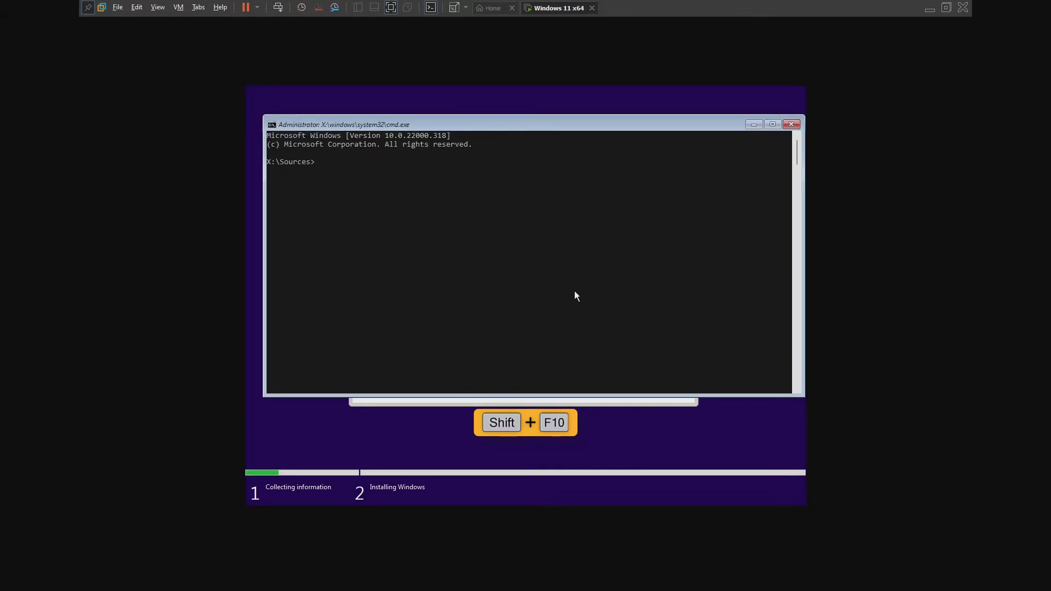
text(reged)
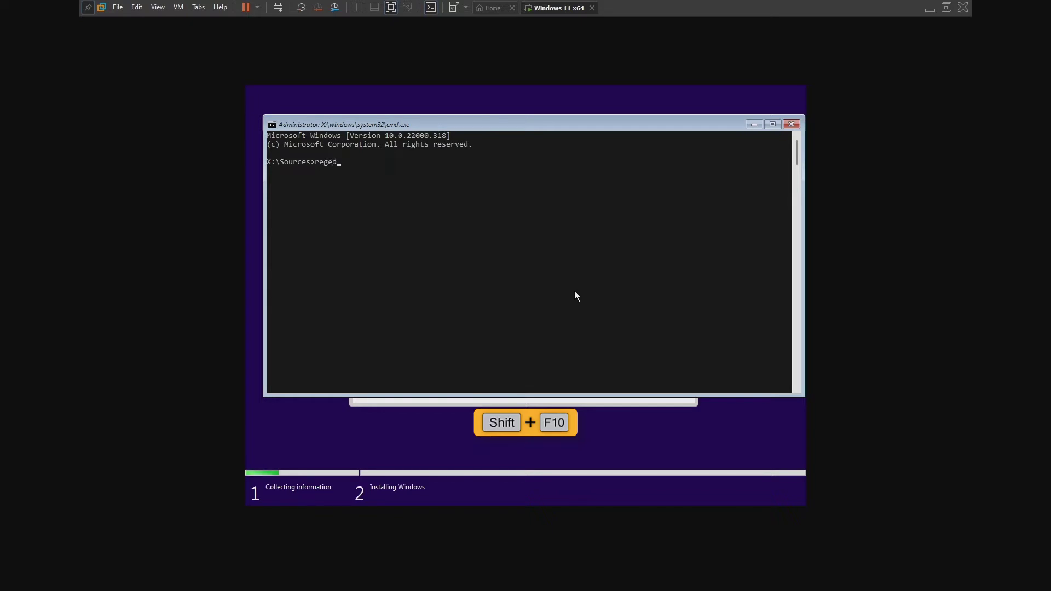
text(it)
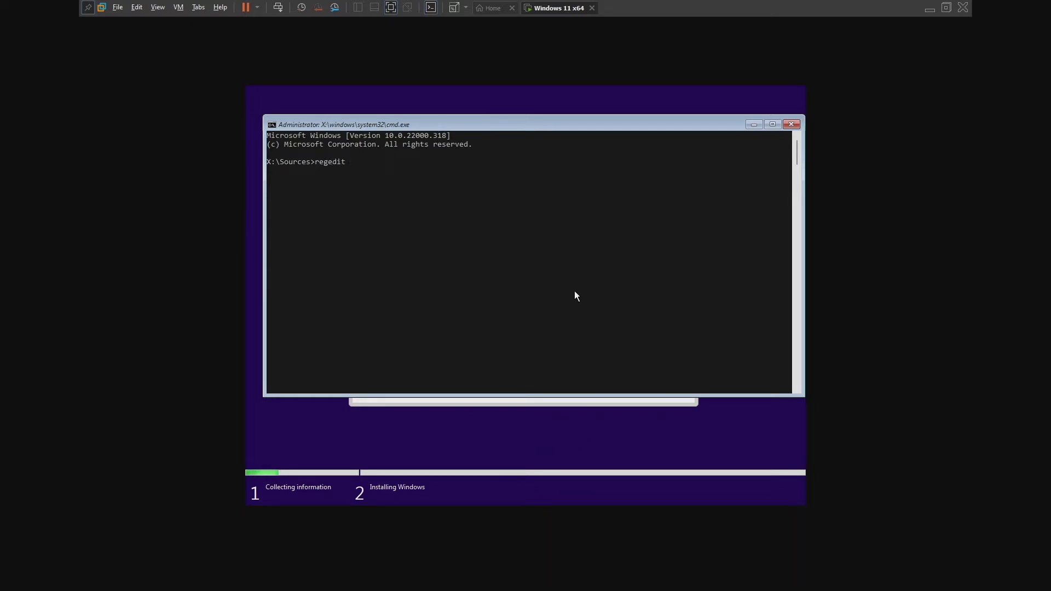
key(Return)
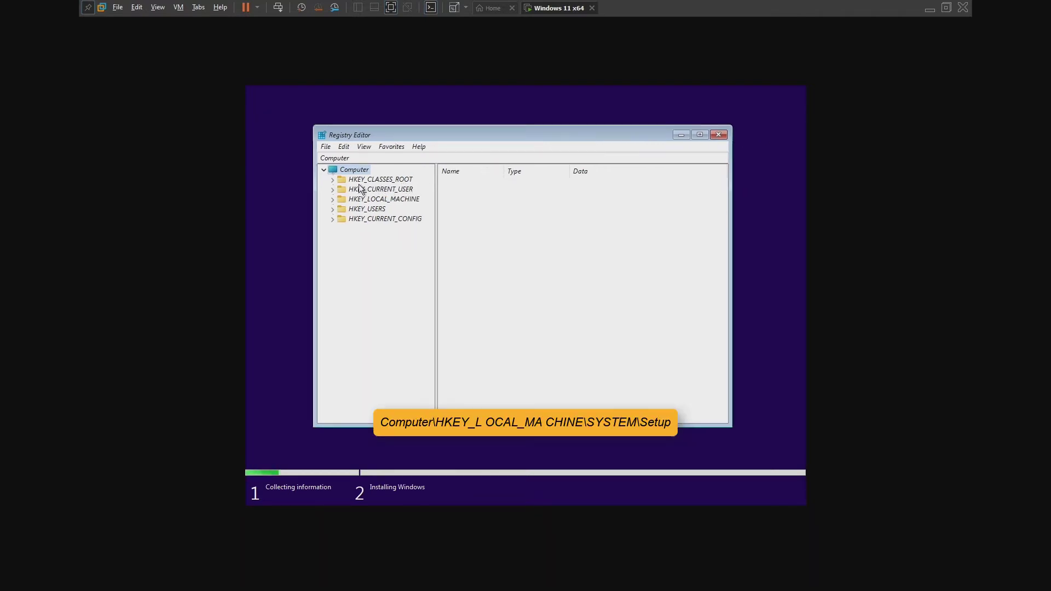
Step: Navigate to HKEY_LOCAL_MACHINE\SYSTEM\Setup and expand its subkeys
click(333, 199)
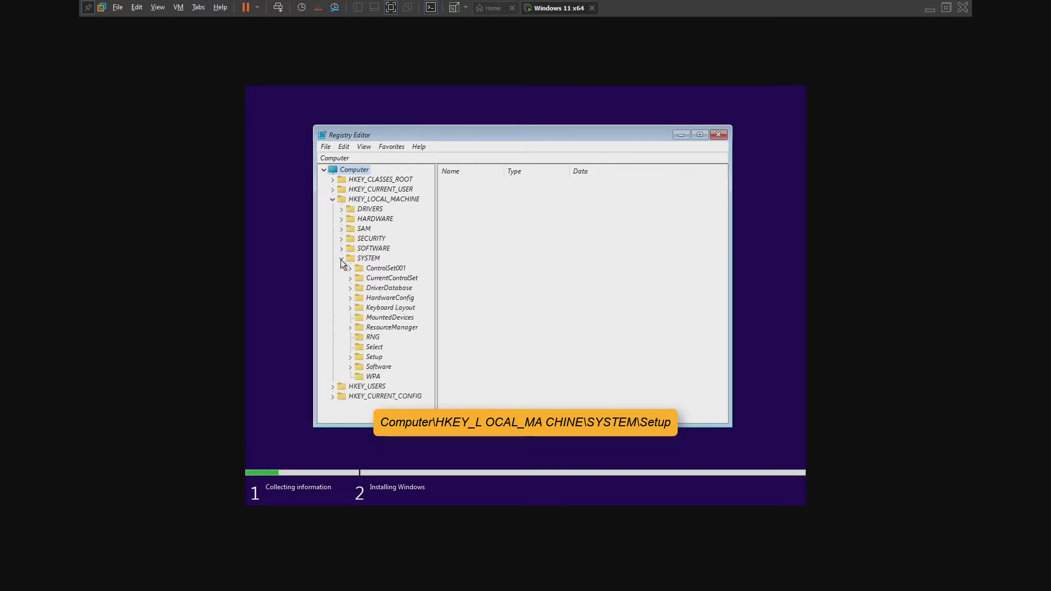
click(374, 357)
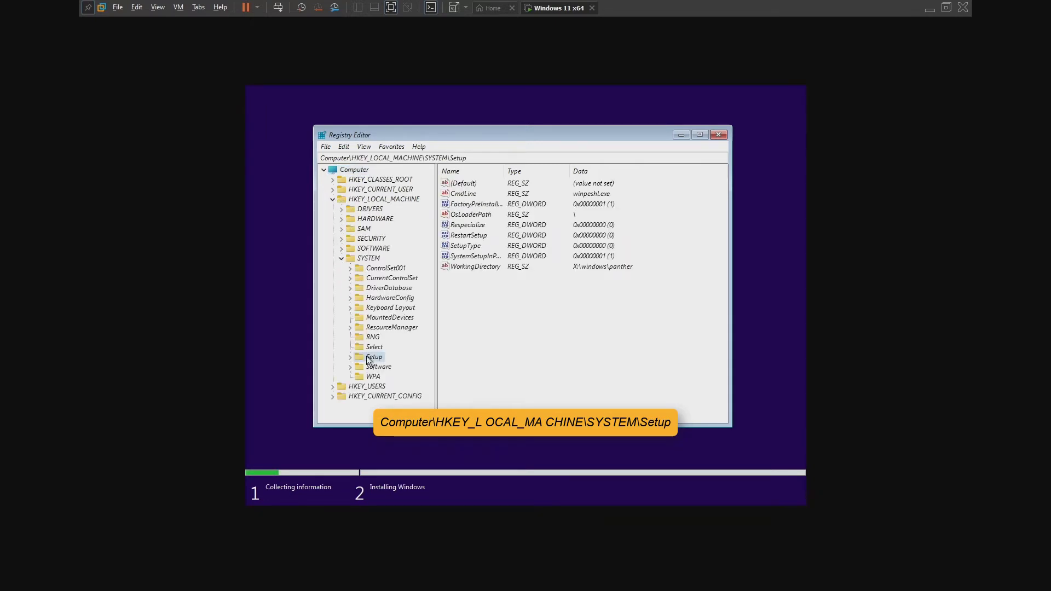
click(349, 357)
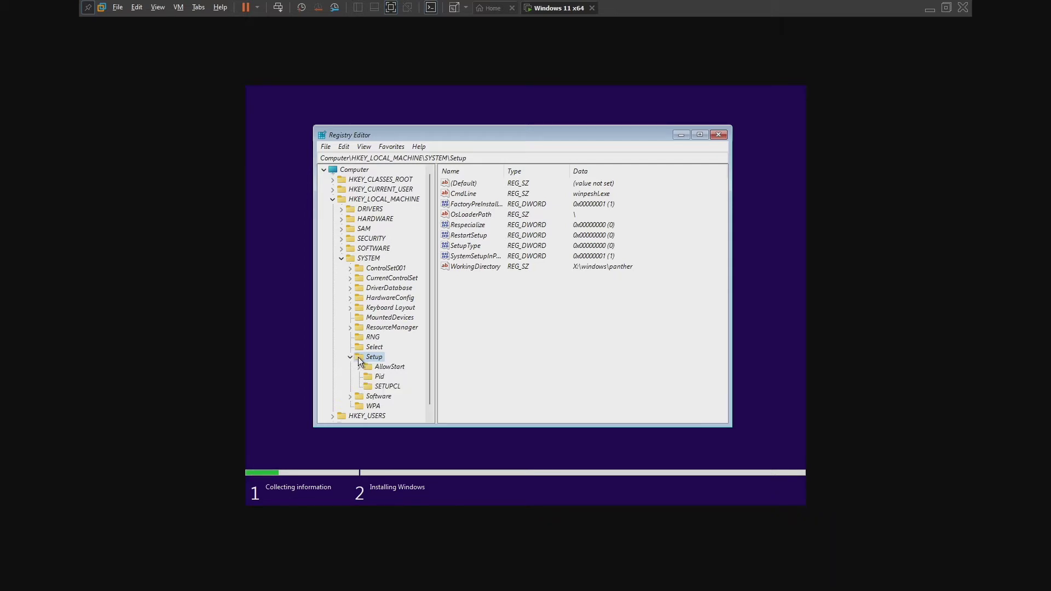
Step: Create a new key named LabConfig under Setup and select it
right_click(374, 356)
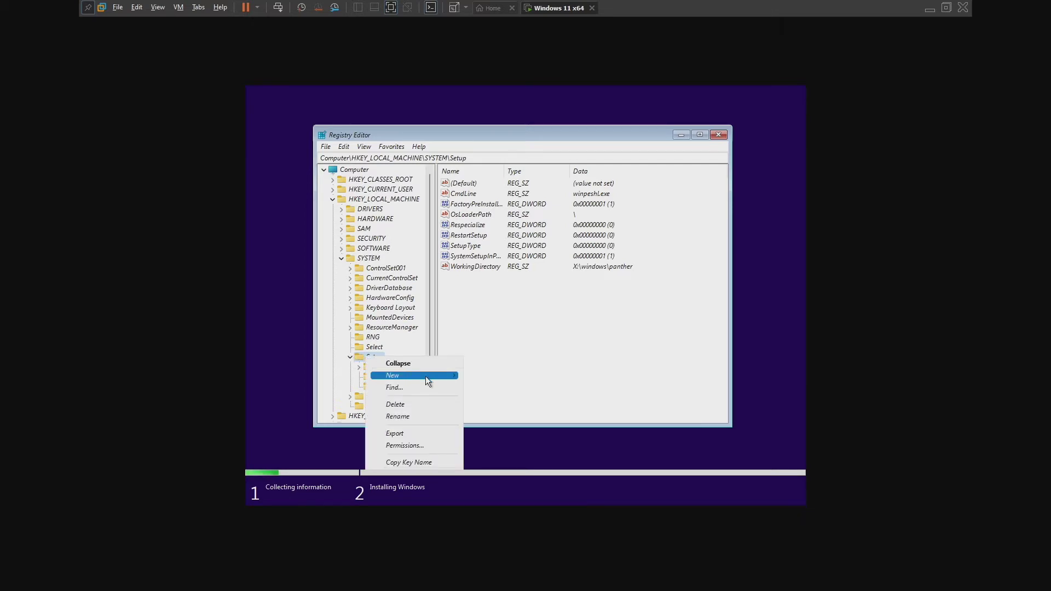
mouse_move(392, 375)
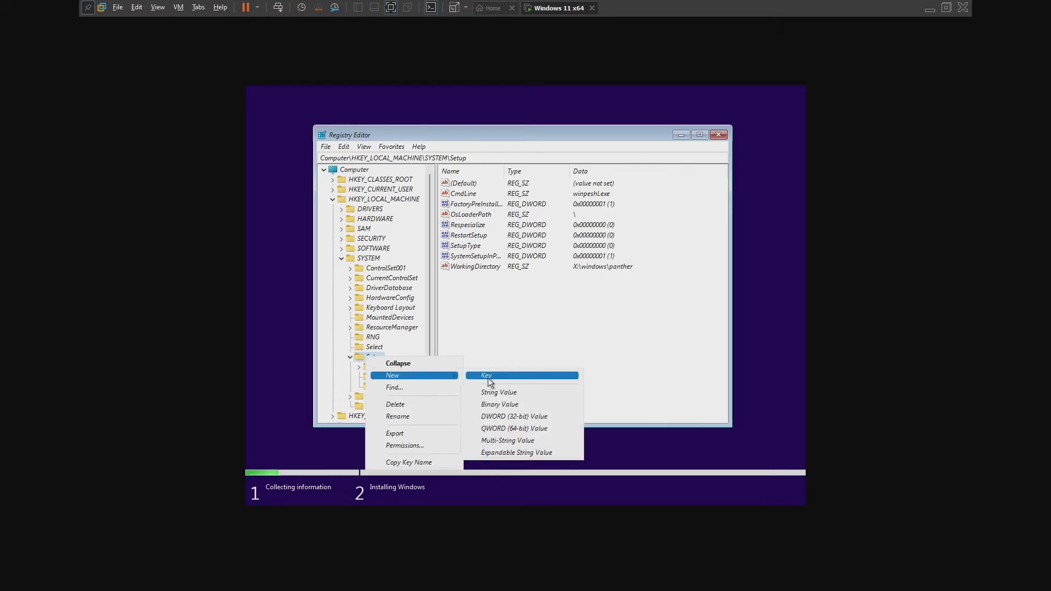
click(486, 375)
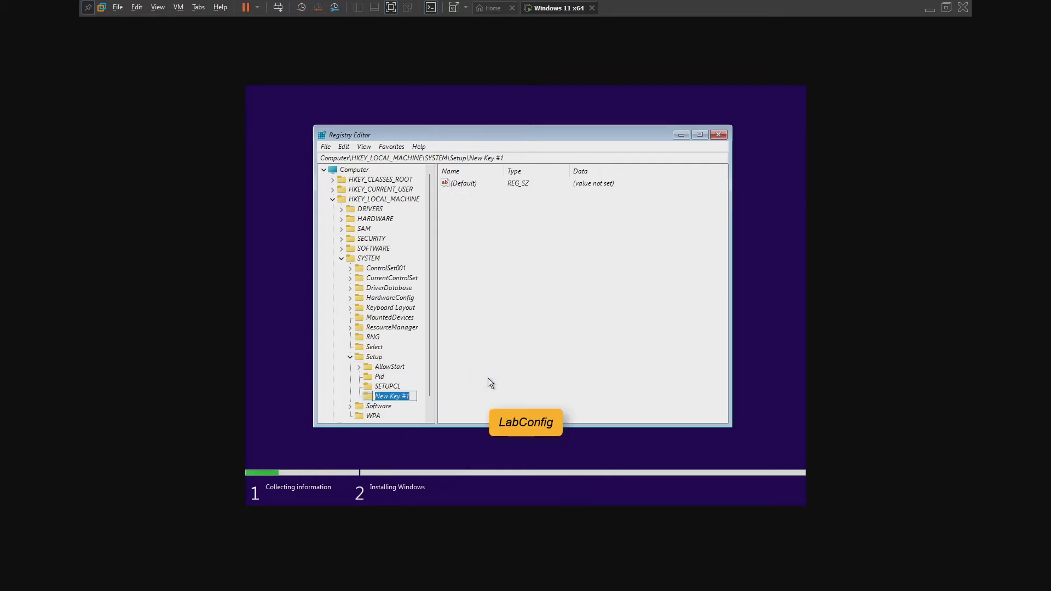
text(LabCon)
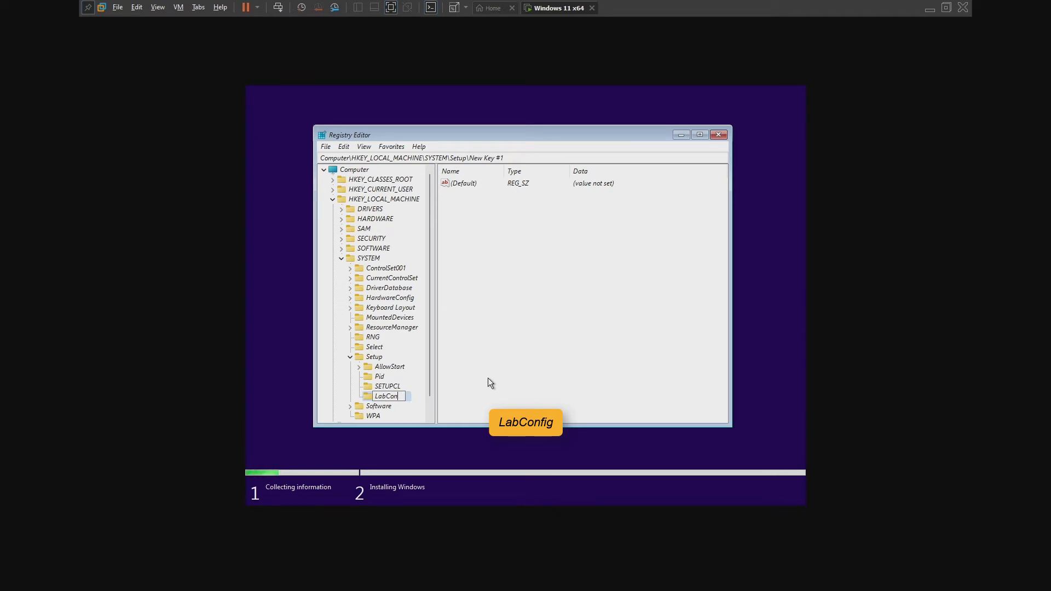
key(Return)
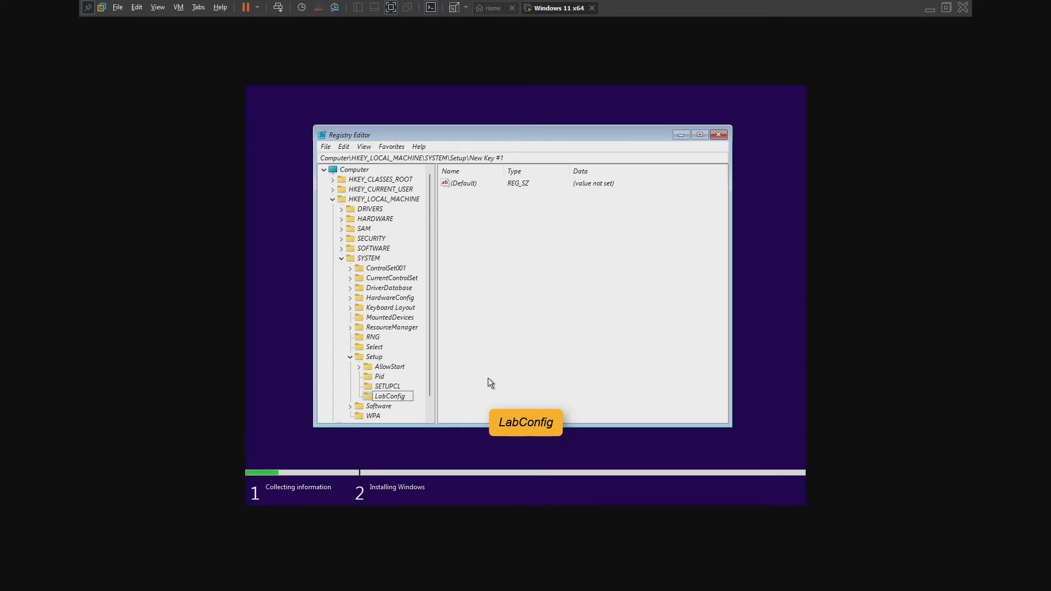
click(389, 396)
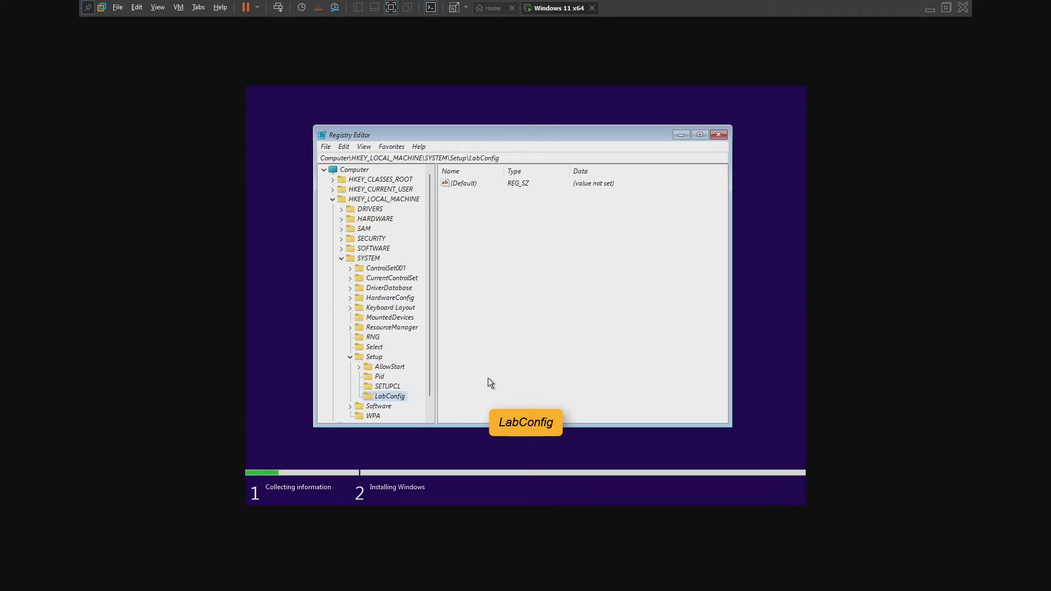
click(462, 182)
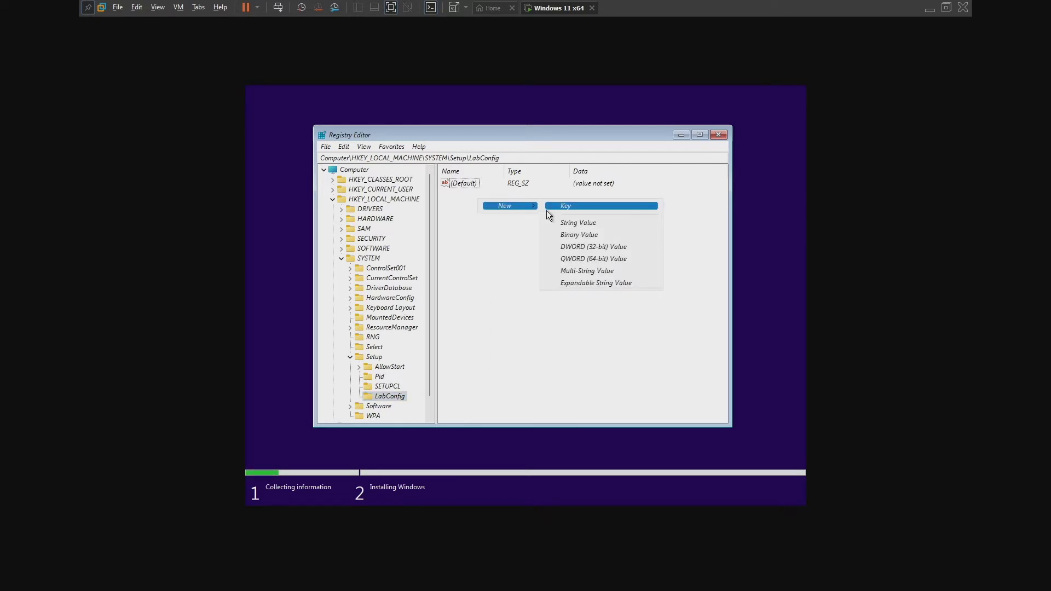
mouse_move(554, 217)
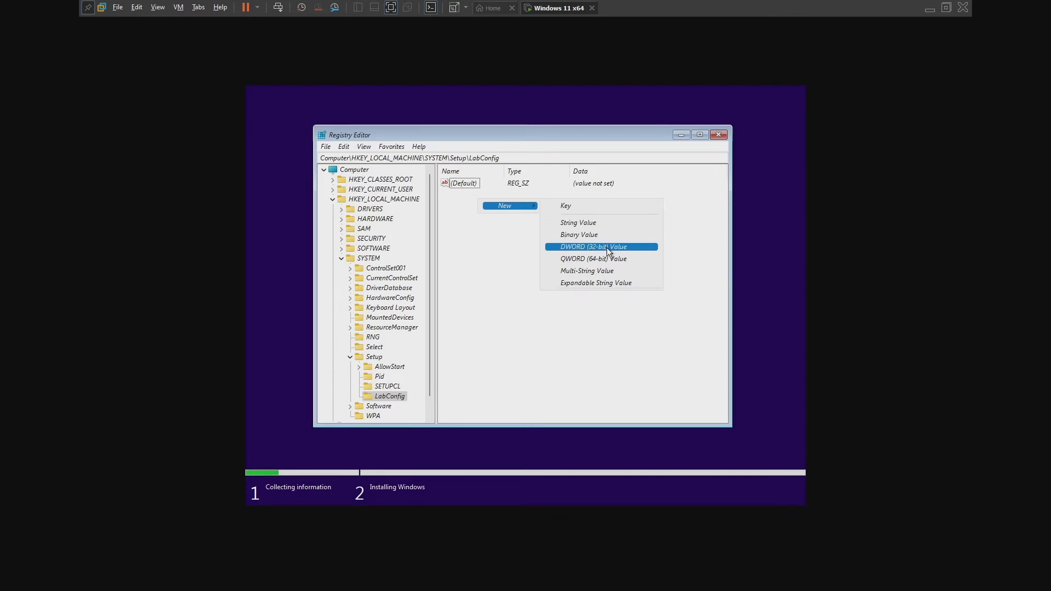
Step: Add a BypassTPMCheck DWORD to LabConfig and set its value to 1
click(592, 247)
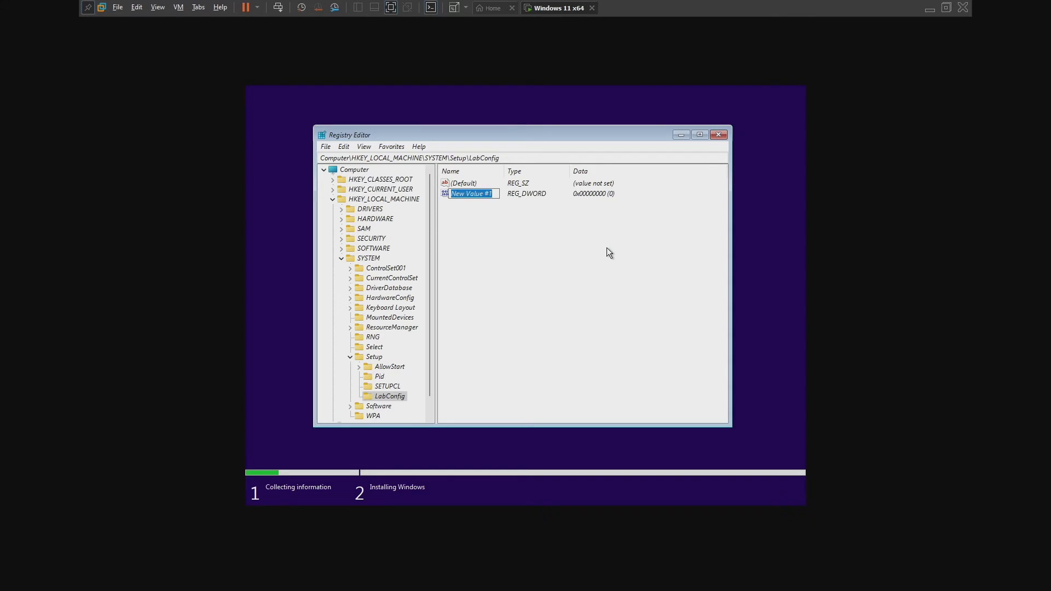
text(BypassTPMCheck)
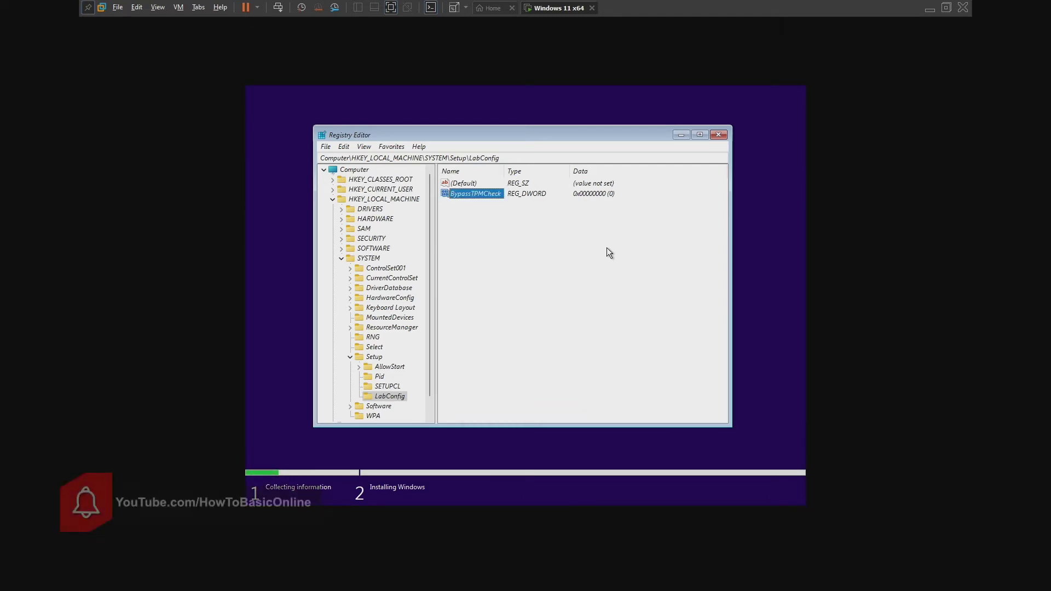
right_click(474, 194)
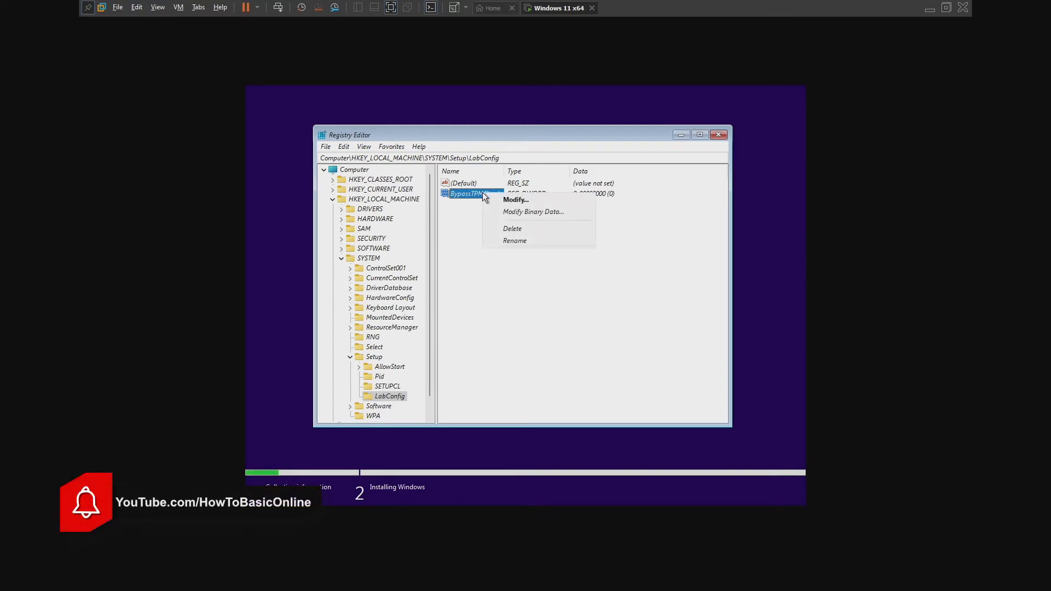
click(516, 199)
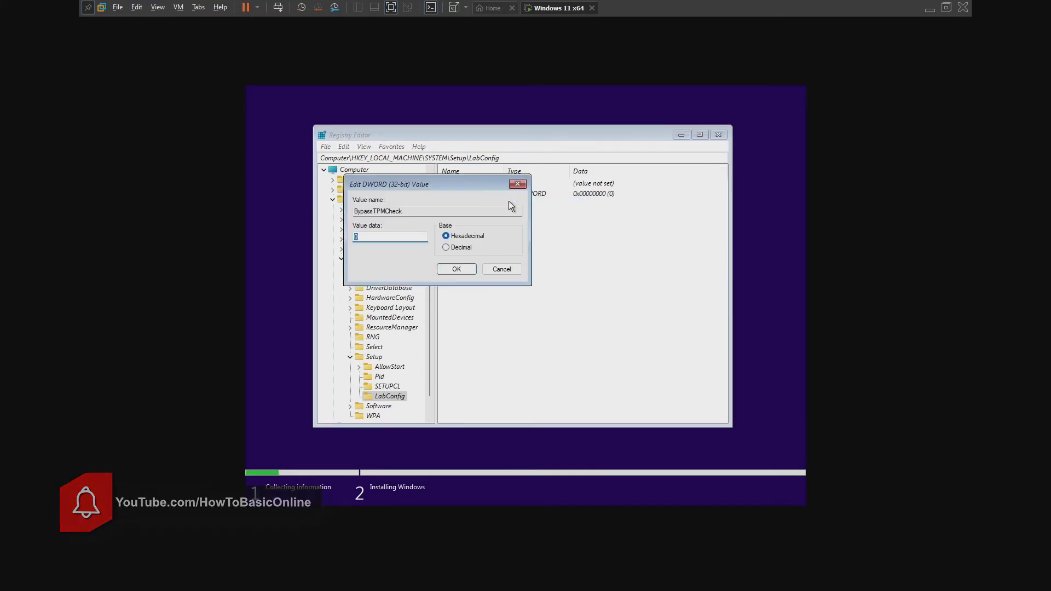
text(1)
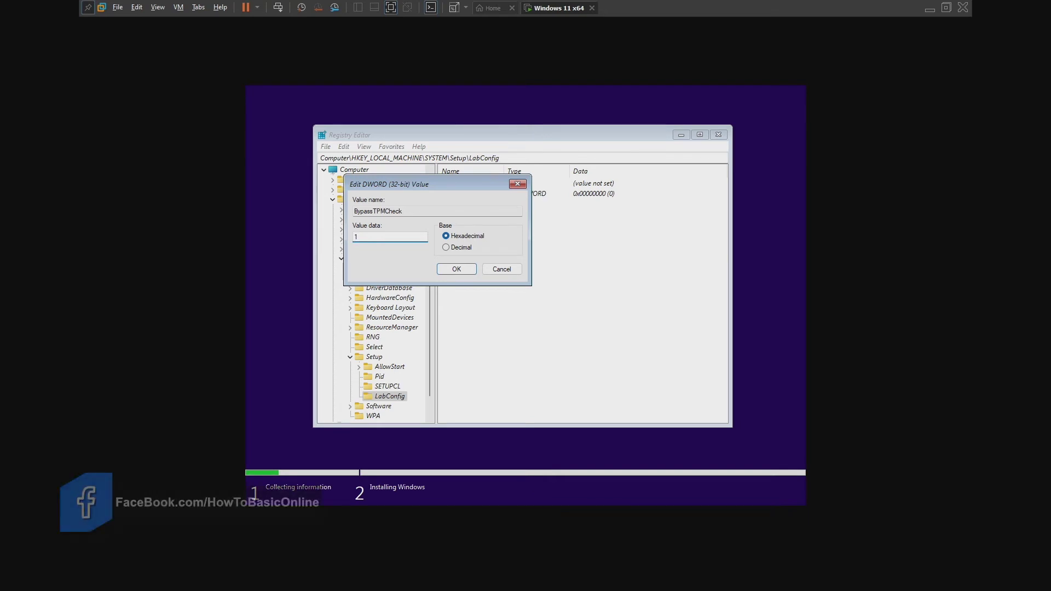
click(455, 269)
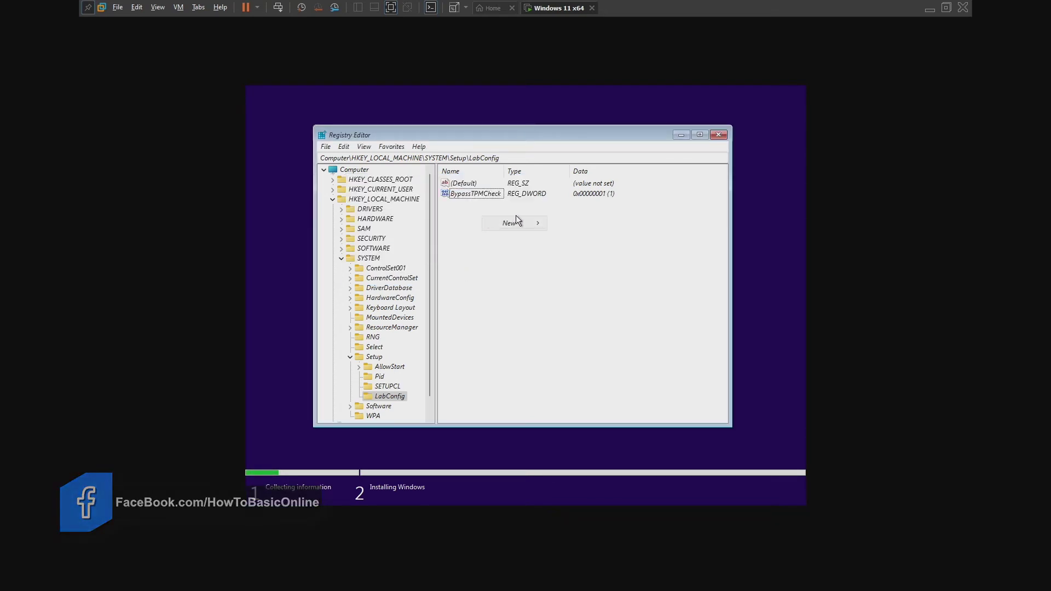
Step: Add a BypassSecureBootCheck DWORD to LabConfig and set its value to 1
click(512, 222)
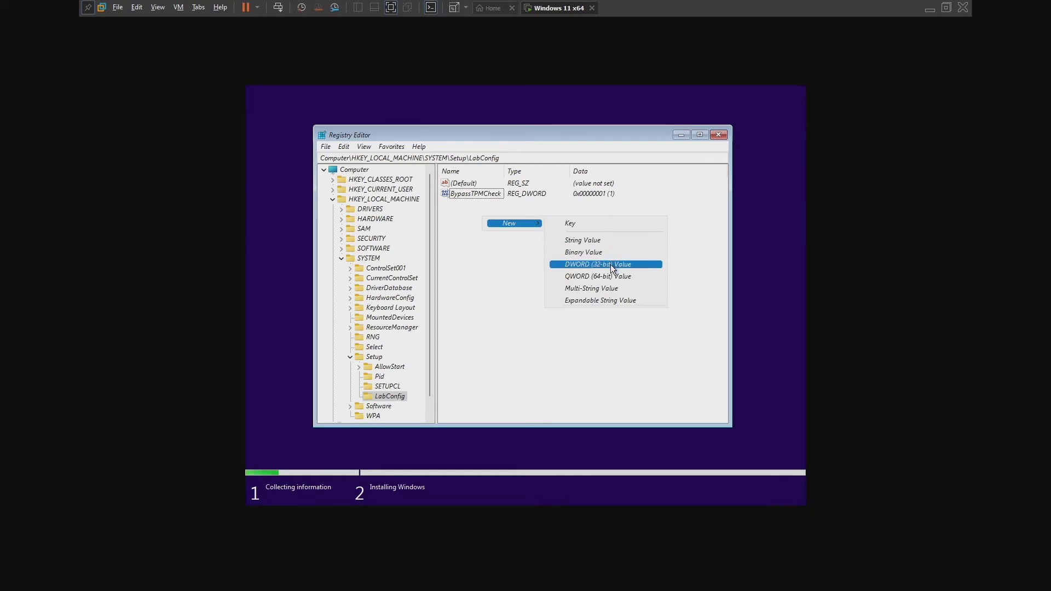
click(597, 264)
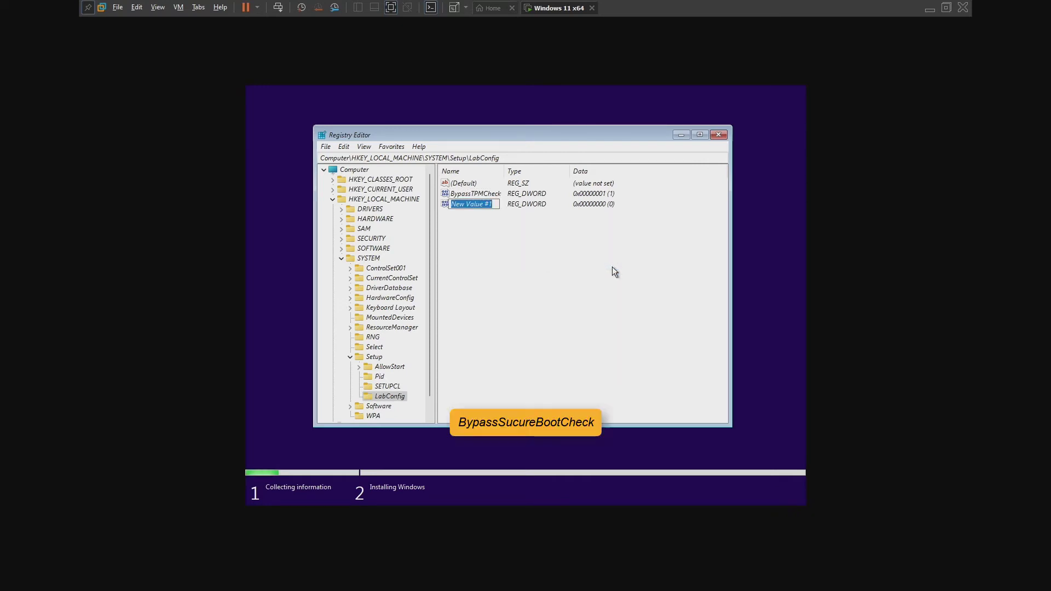
text(BypassSecureB)
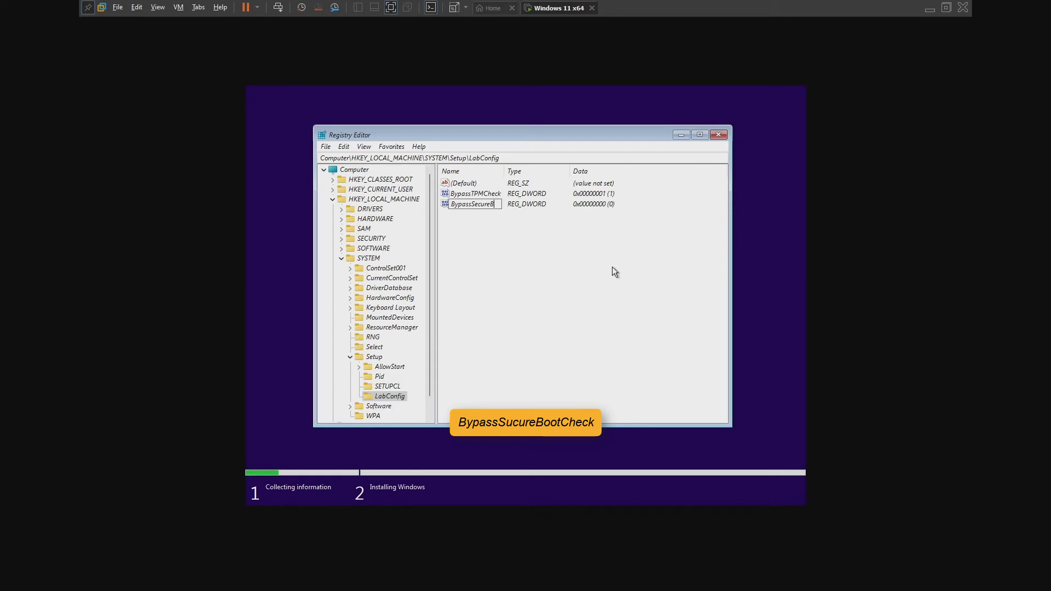
text(ootCheck)
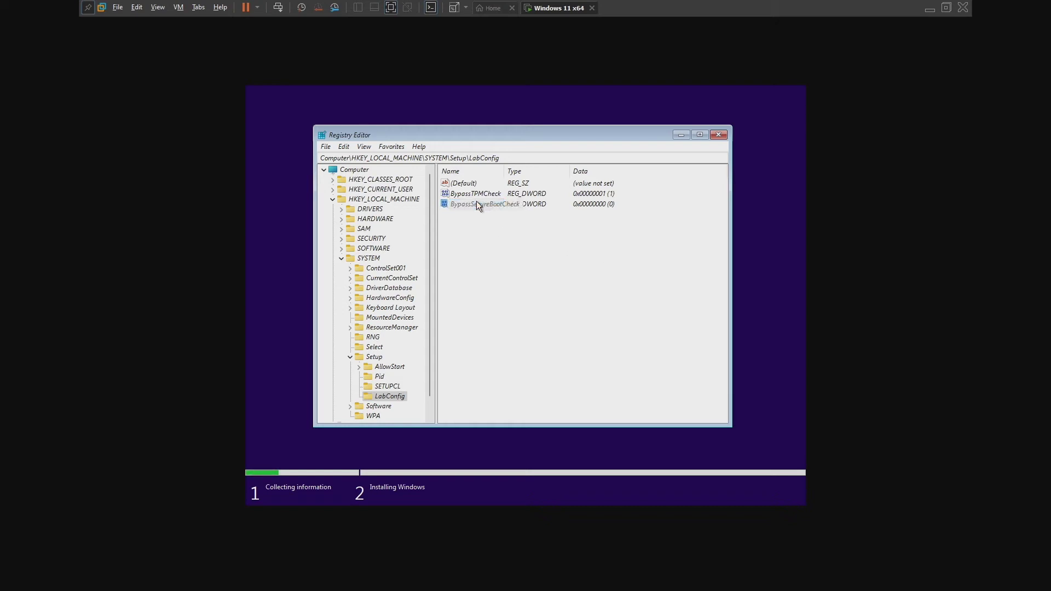
double_click(484, 203)
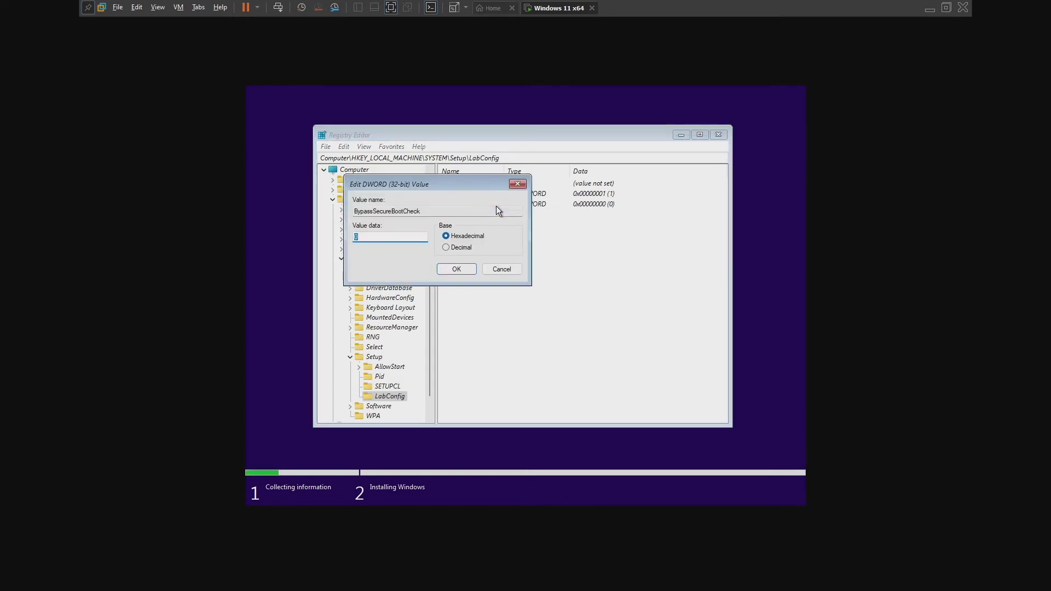
text(1)
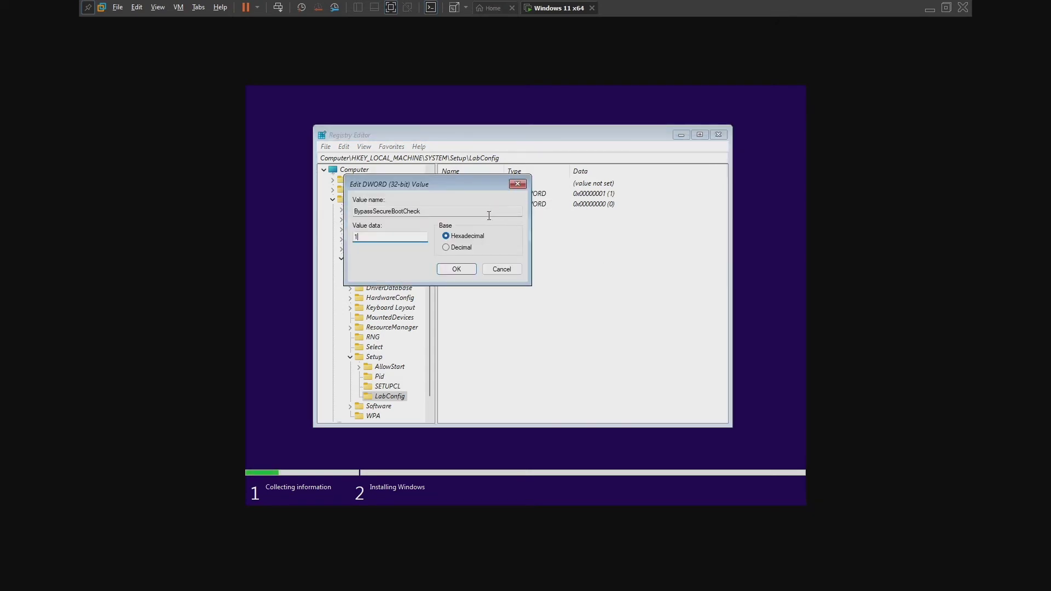
click(456, 269)
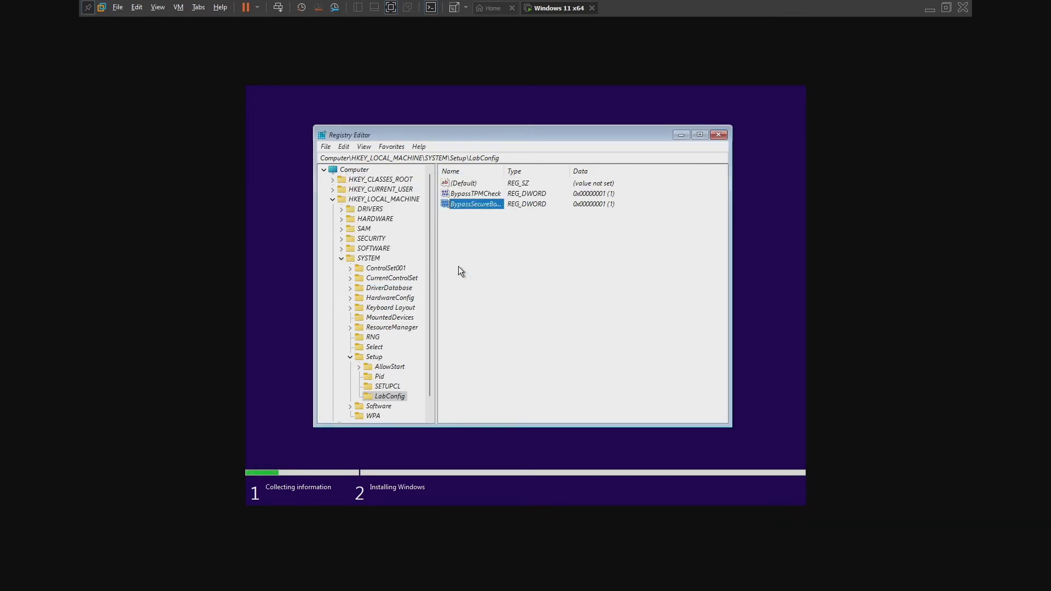
mouse_move(473, 238)
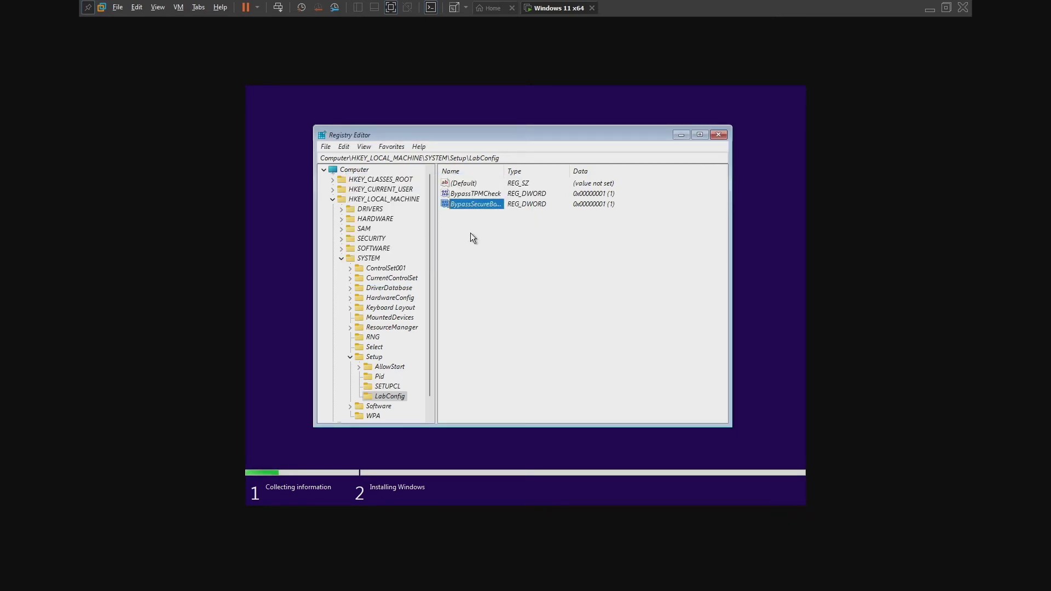
Step: Add a BypassRAMCheck DWORD to LabConfig and set its value to 1
right_click(474, 238)
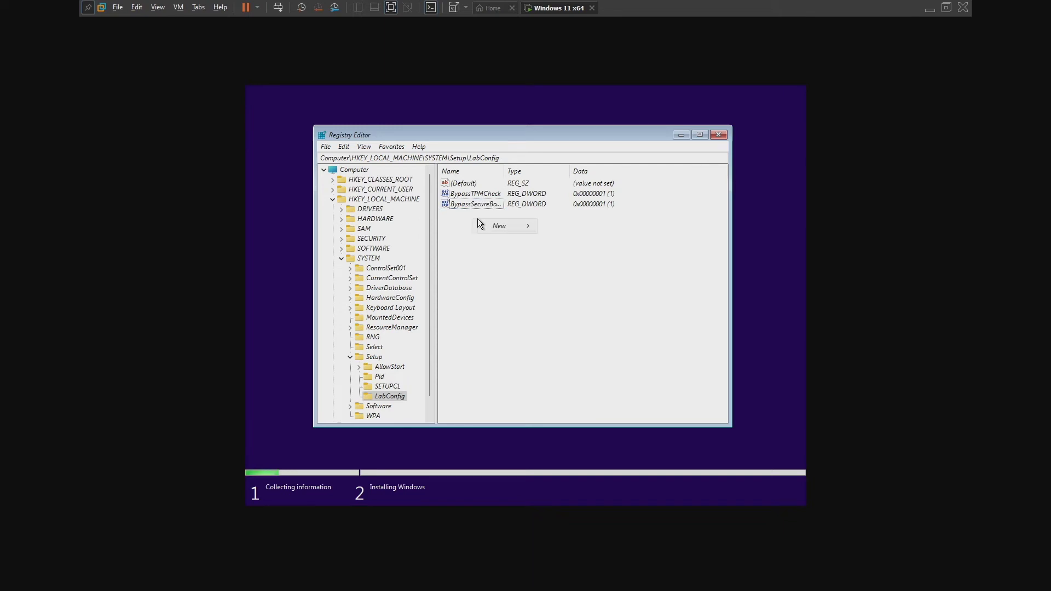
click(499, 226)
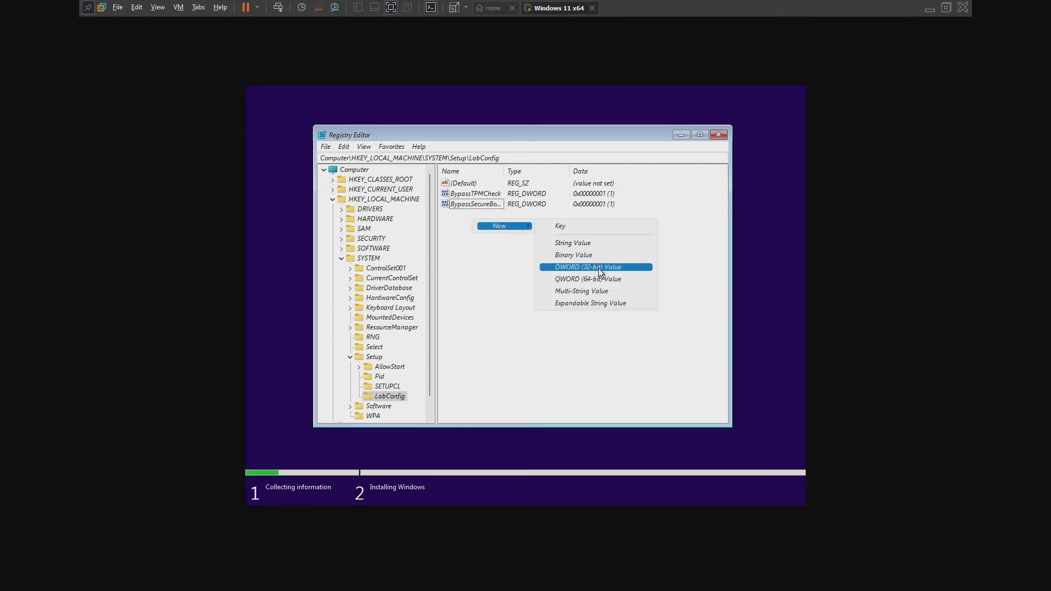
click(588, 267)
text(BypassRAM)
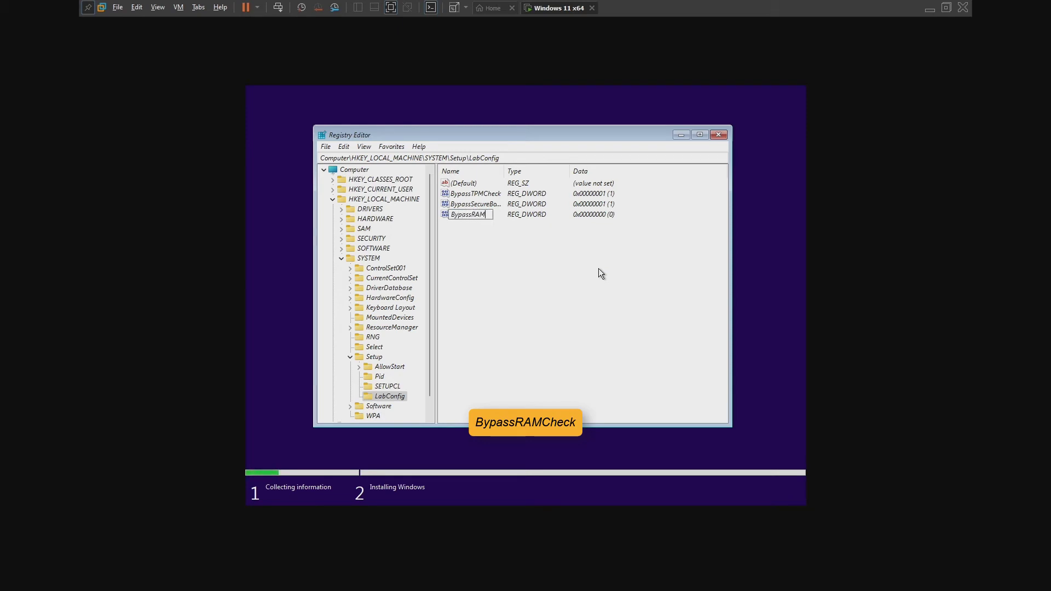
text(Check)
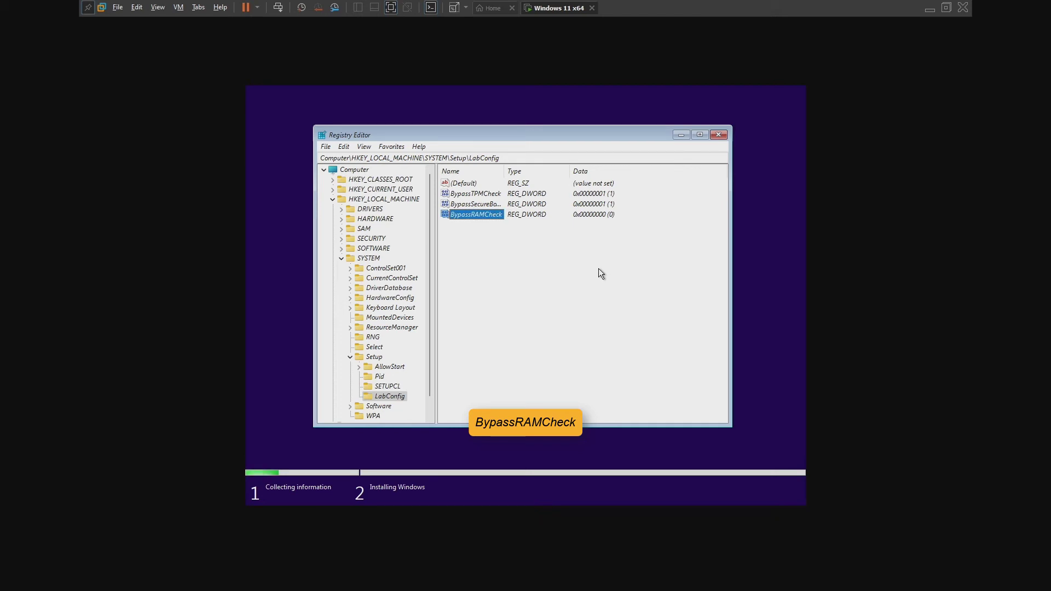
right_click(474, 213)
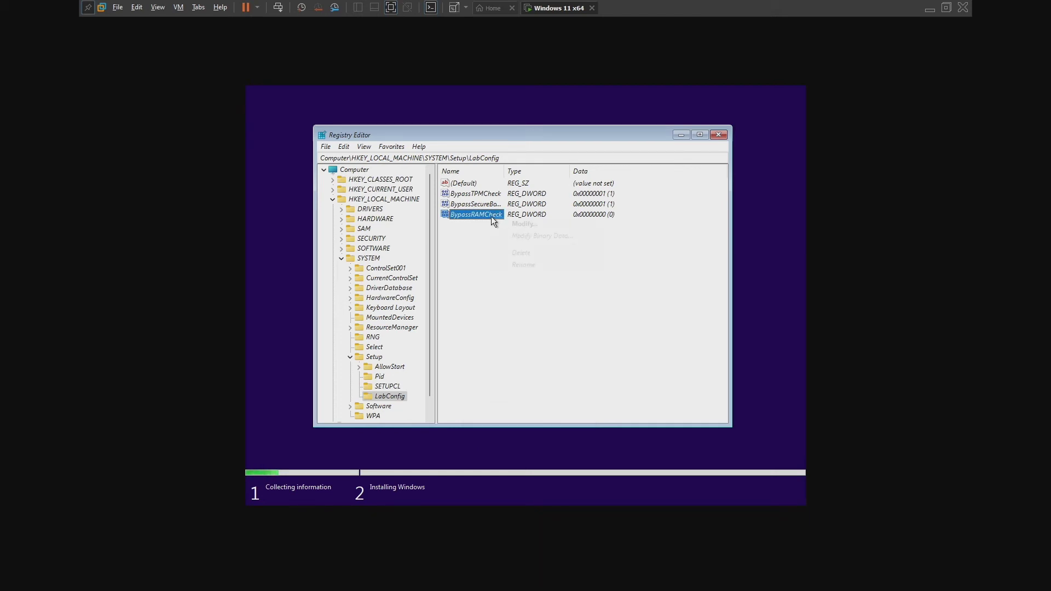
double_click(475, 215)
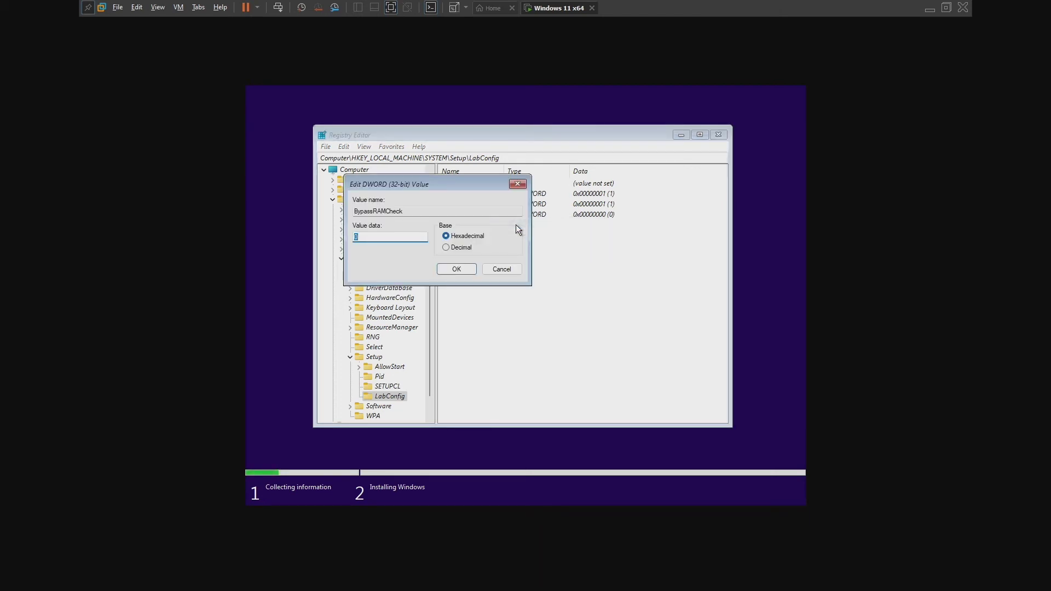
text(1)
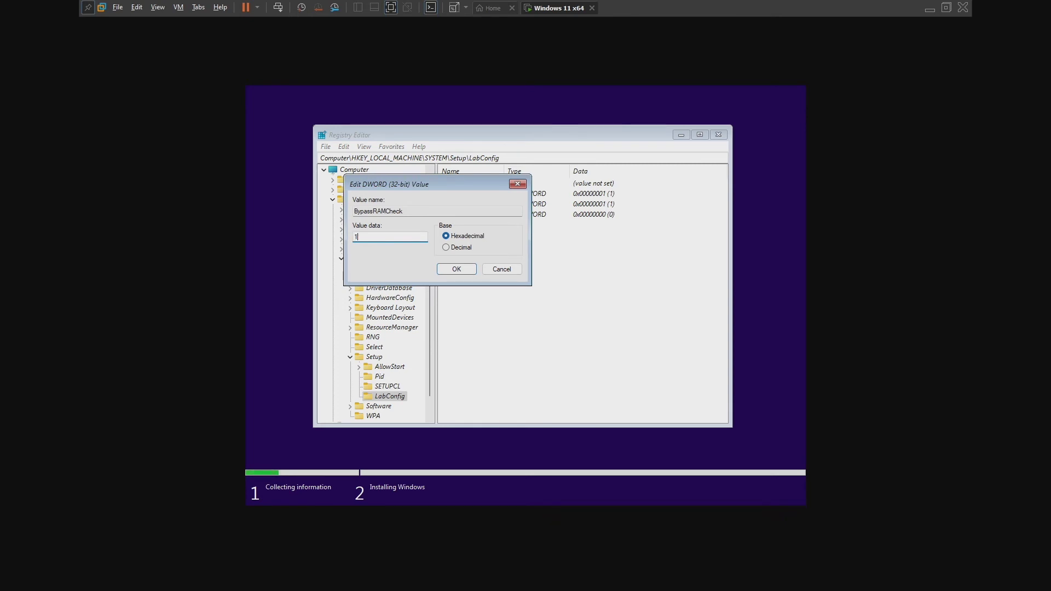
mouse_move(456, 270)
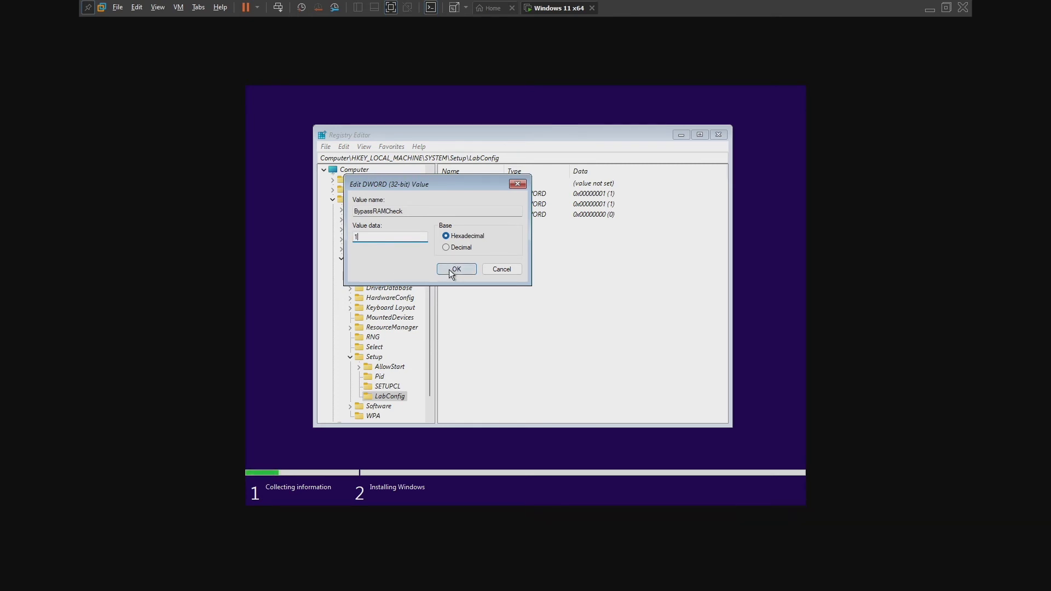
click(456, 269)
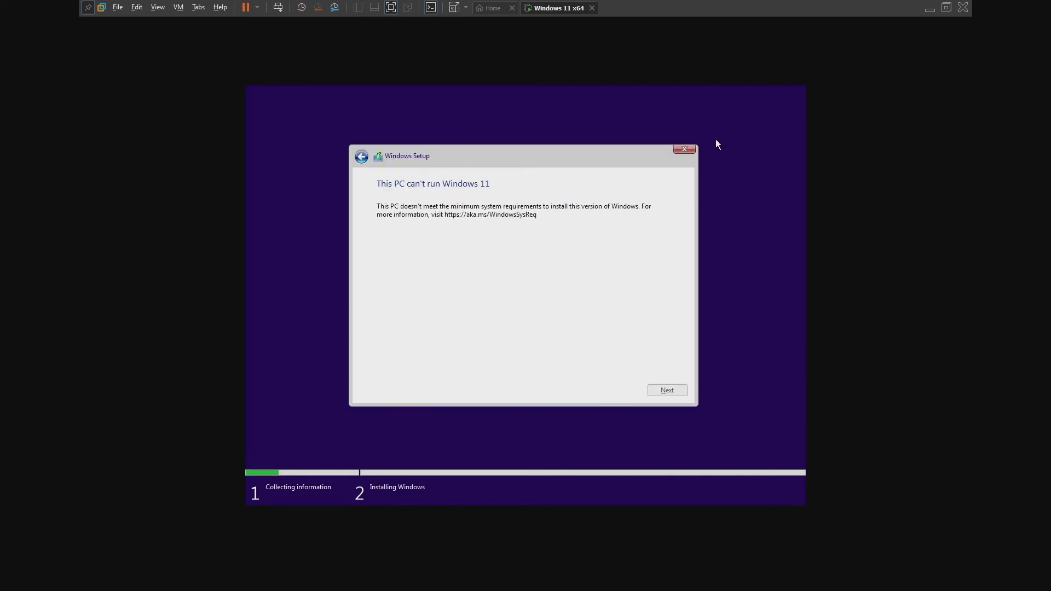
mouse_move(452, 158)
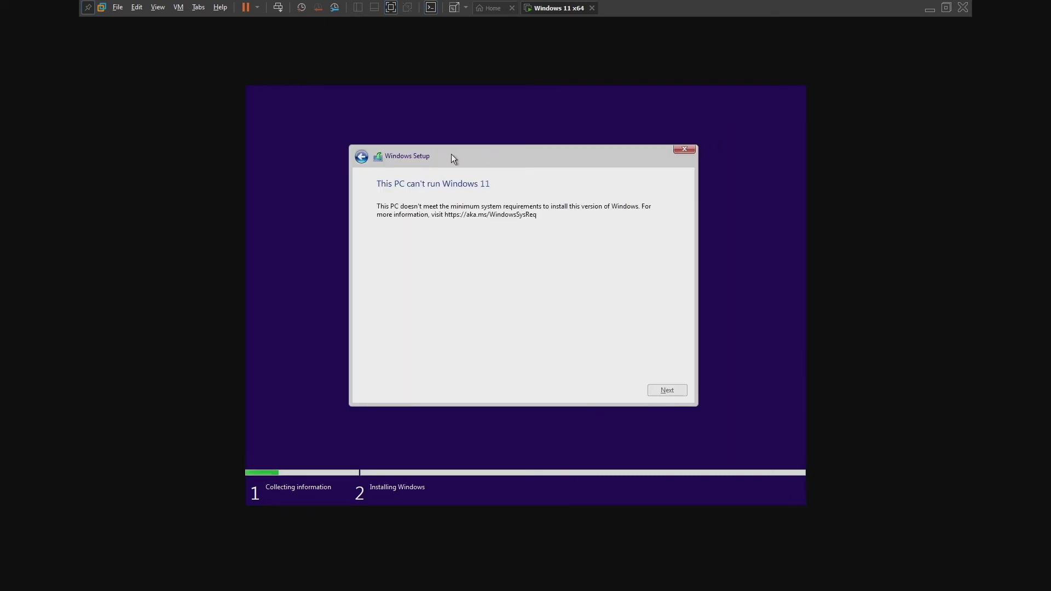
Step: Go back from the 'This PC can't run Windows 11' page and continue with Windows 11 Home
click(361, 157)
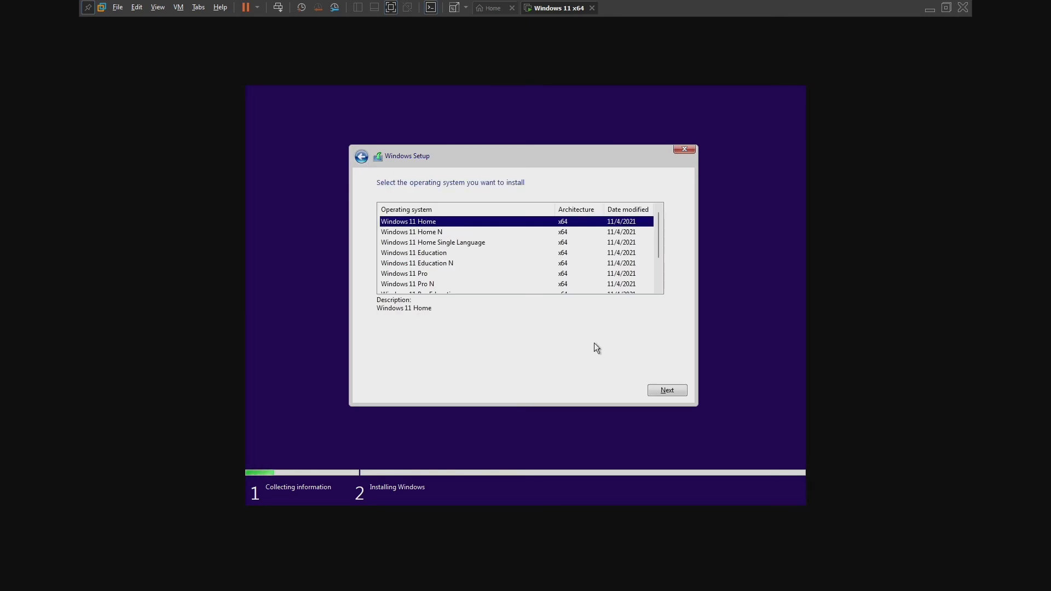
click(667, 390)
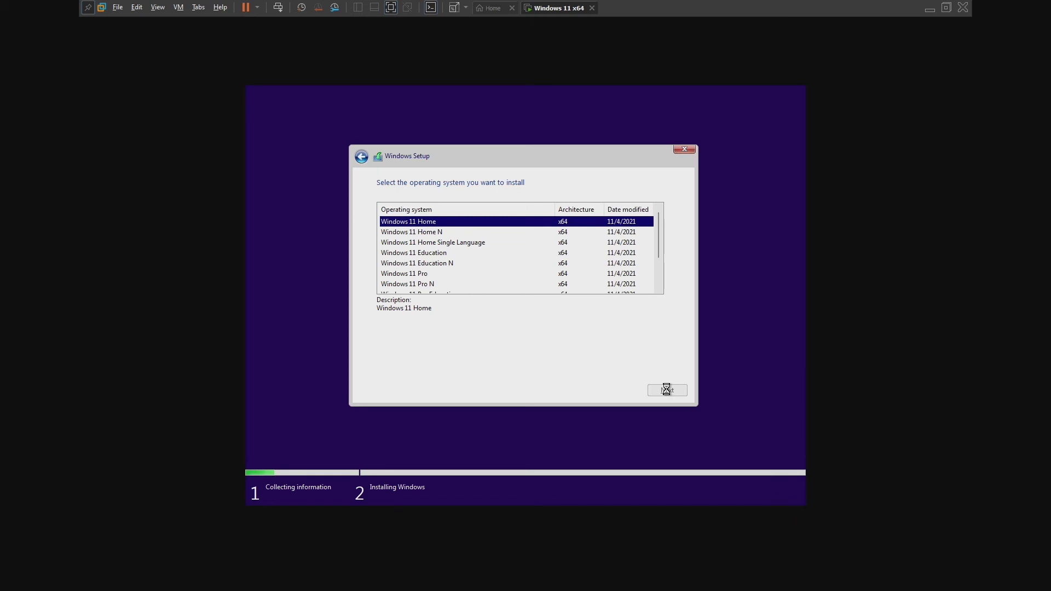
Step: Accept the Microsoft license terms and start installing Windows on Drive 0's unallocated space
click(666, 390)
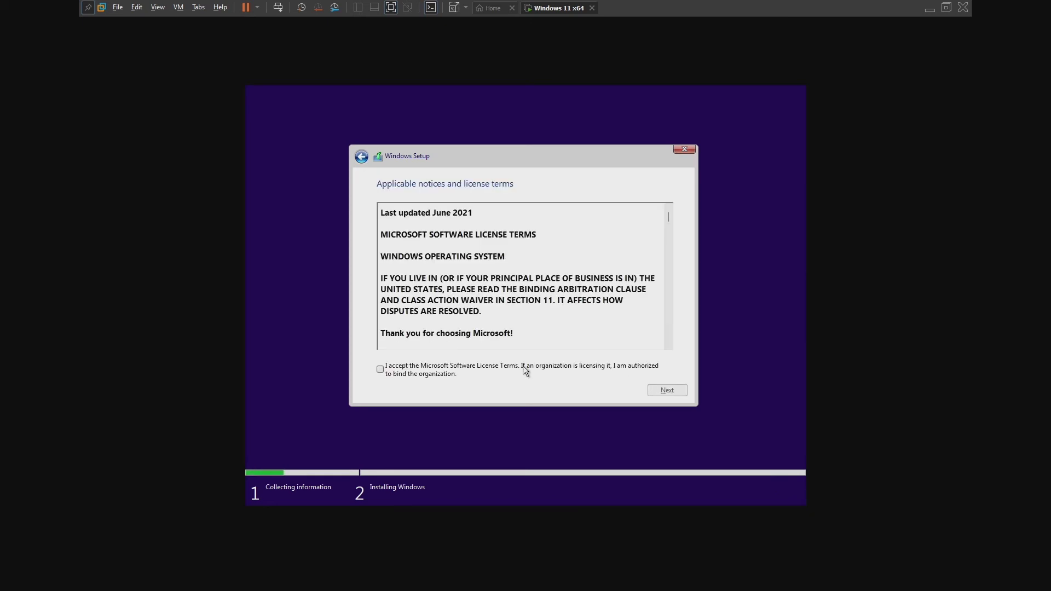
click(380, 369)
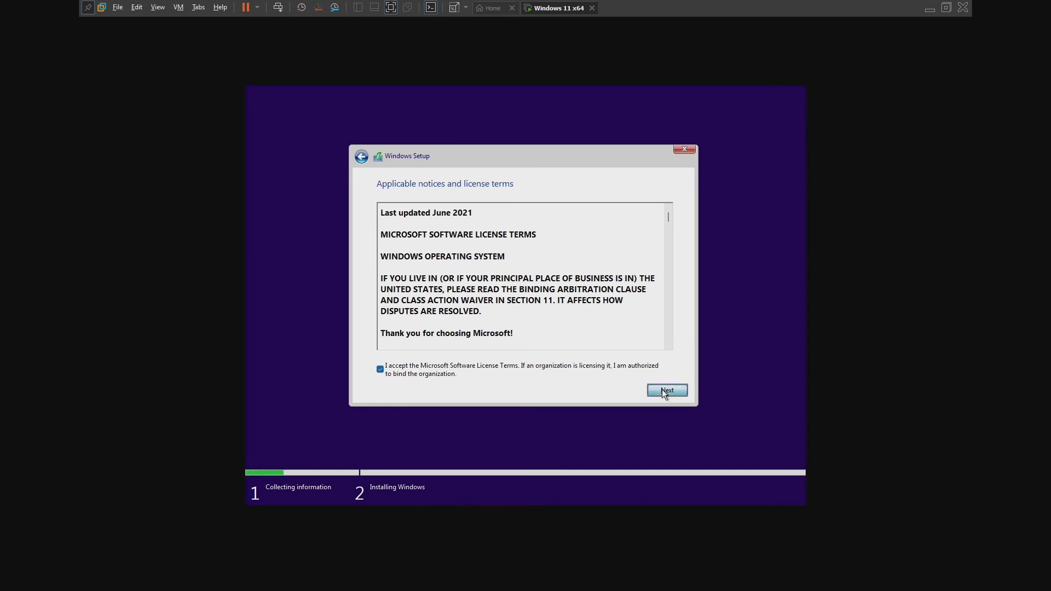
click(666, 389)
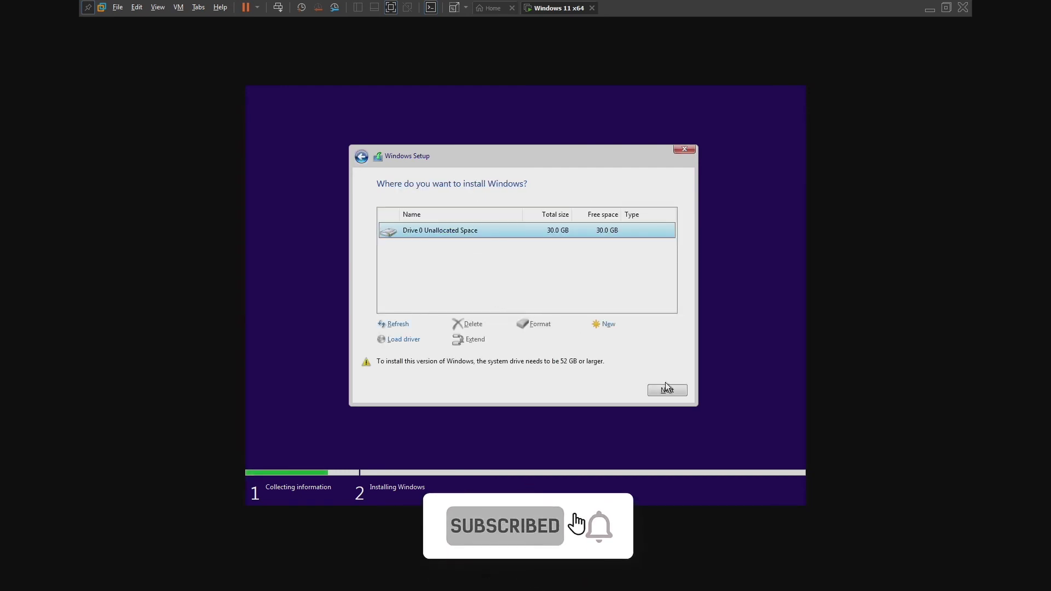
click(666, 390)
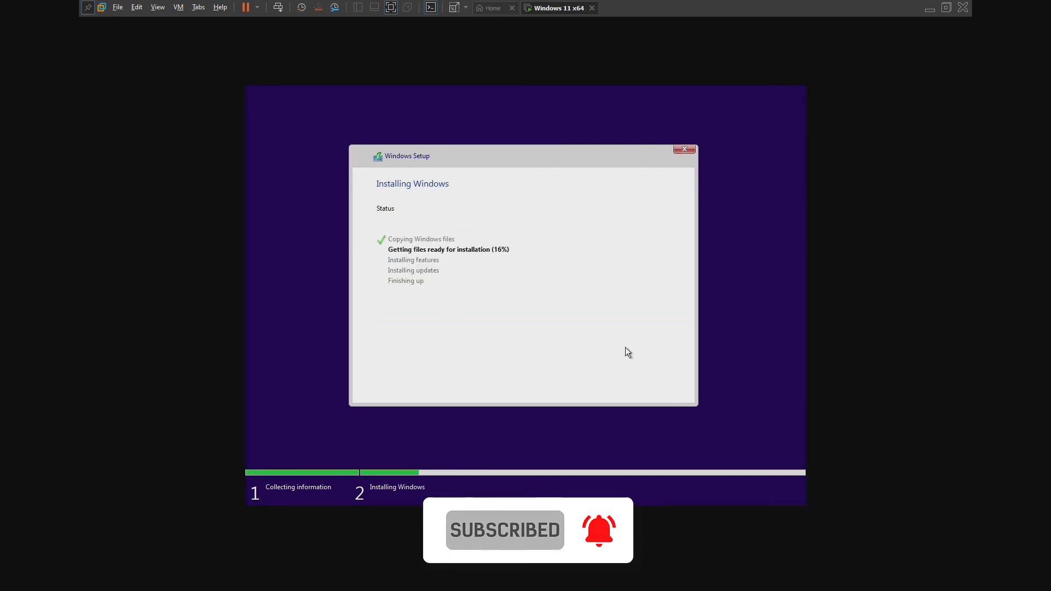